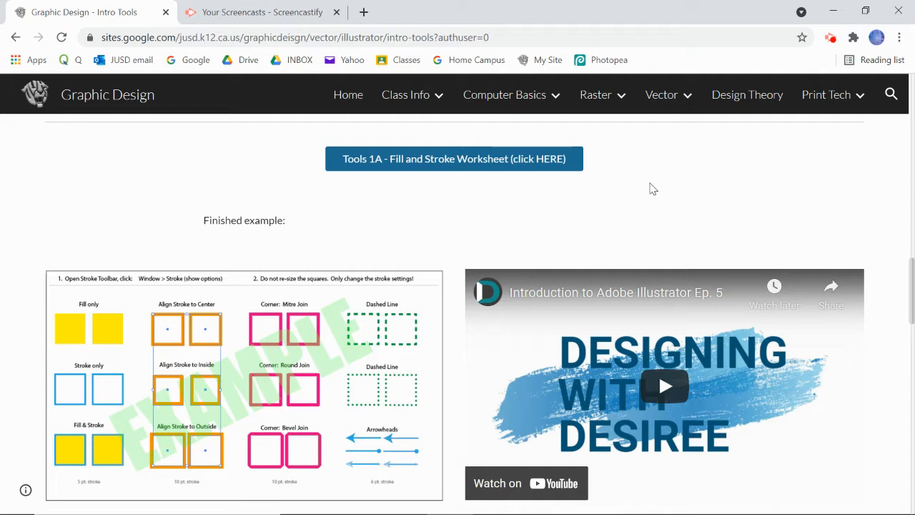
pyautogui.moveTo(397, 166)
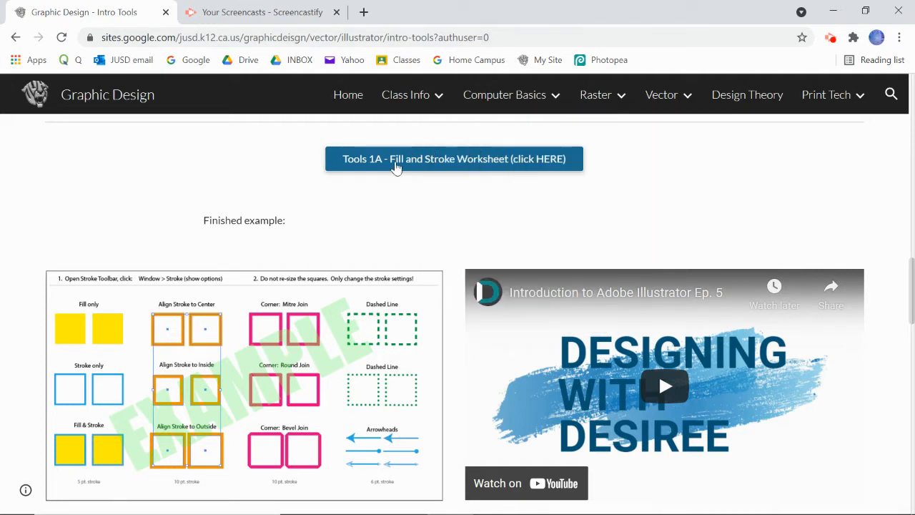
# Find the Tools 1A Fill and Stroke.ai worksheet in Google Drive, open it and download it.
pyautogui.scroll(-3)
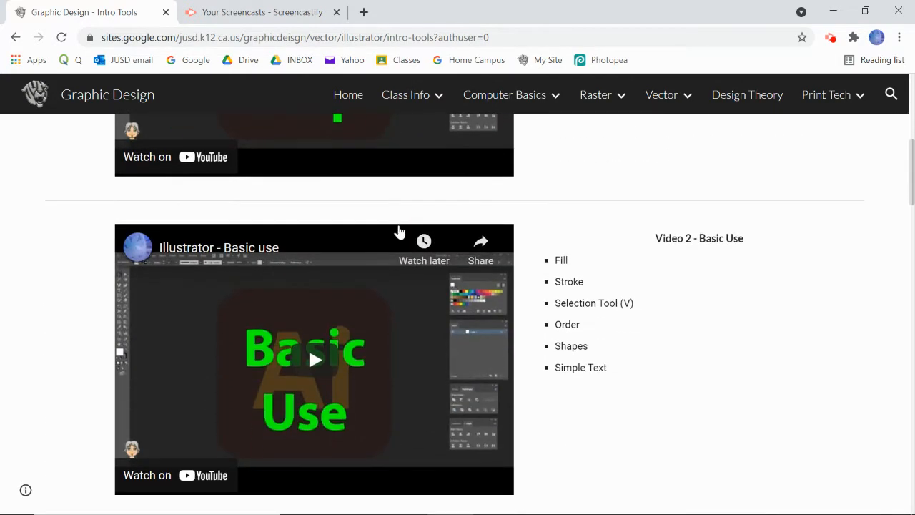
pyautogui.scroll(-3)
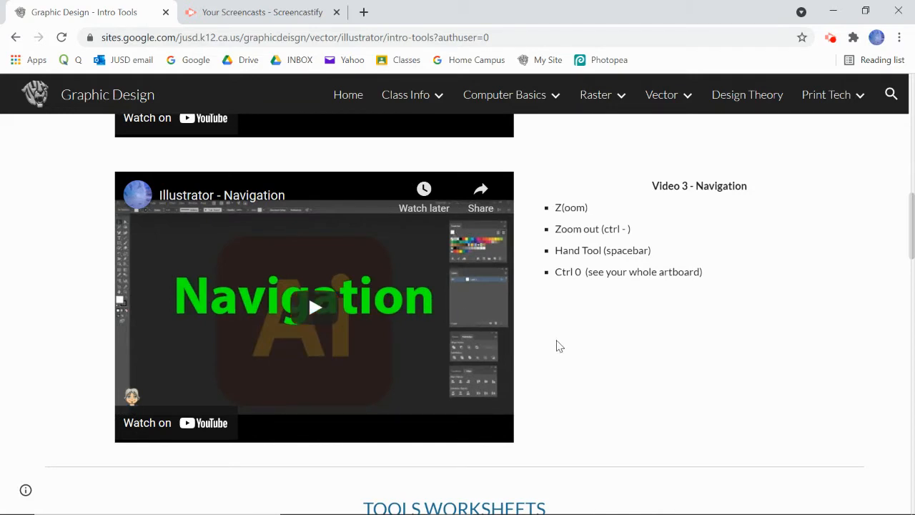
pyautogui.scroll(-3)
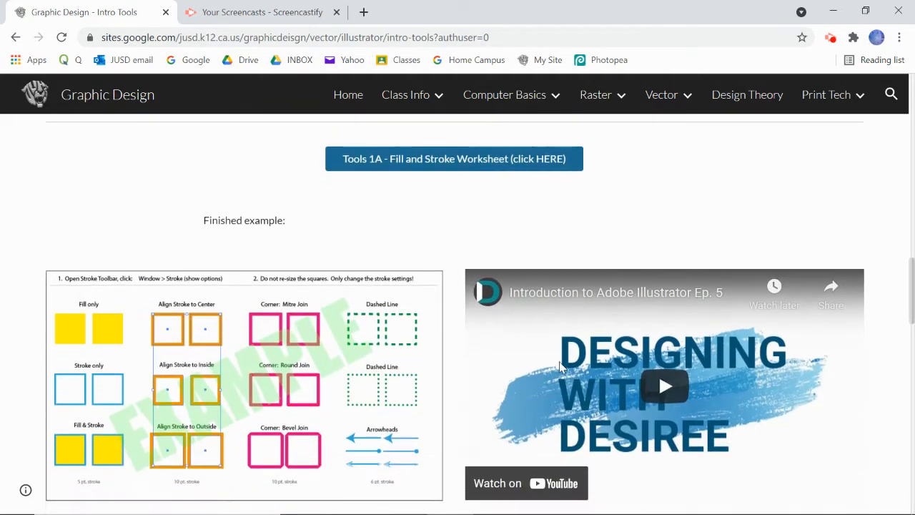
pyautogui.moveTo(364, 161)
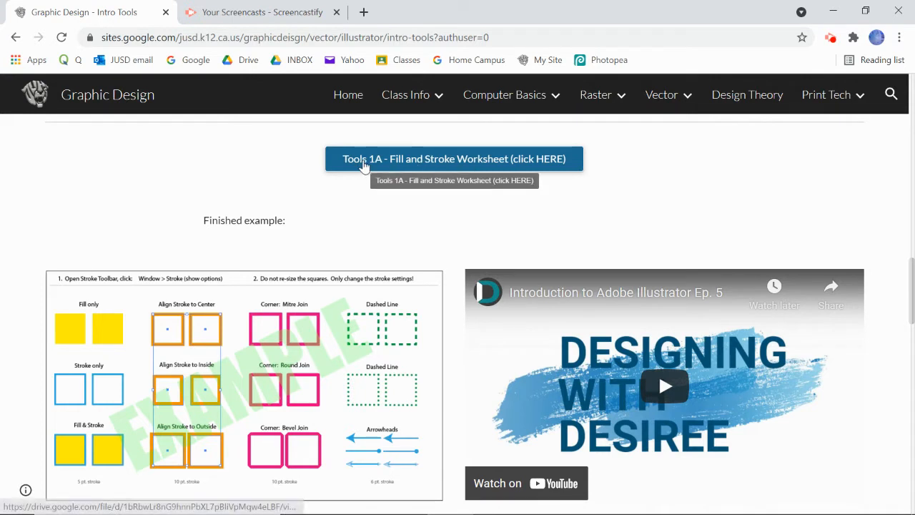
pyautogui.moveTo(383, 165)
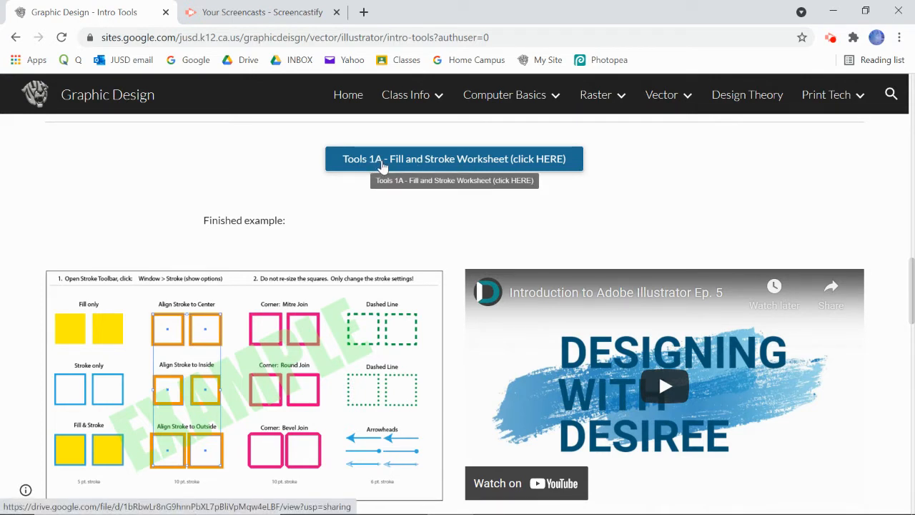
pyautogui.moveTo(266, 221)
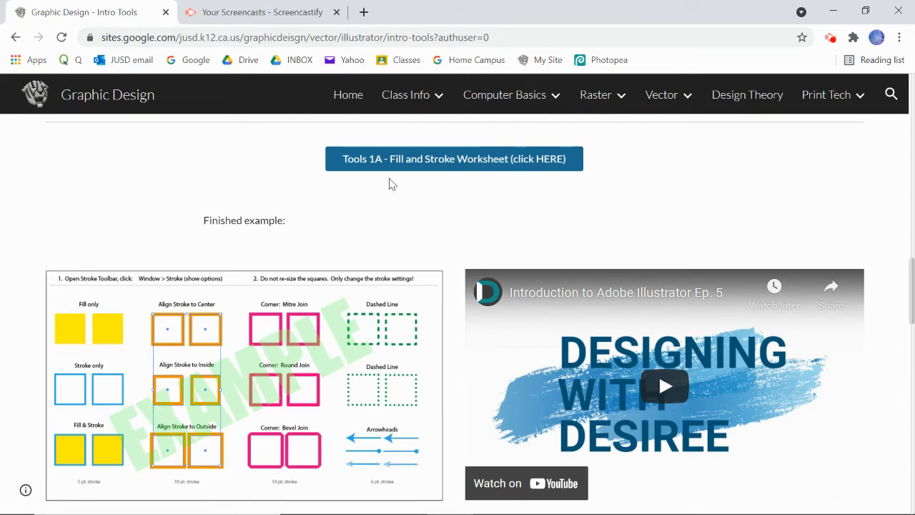
pyautogui.click(453, 159)
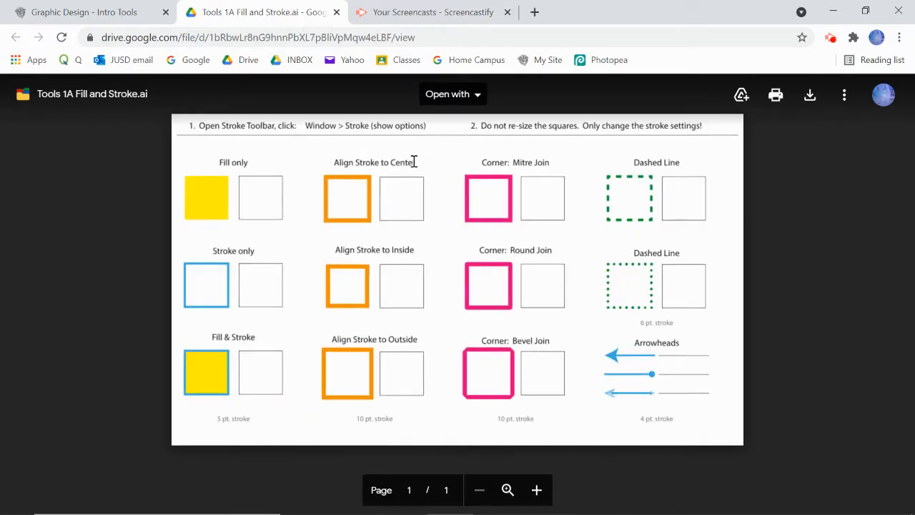
pyautogui.moveTo(810, 95)
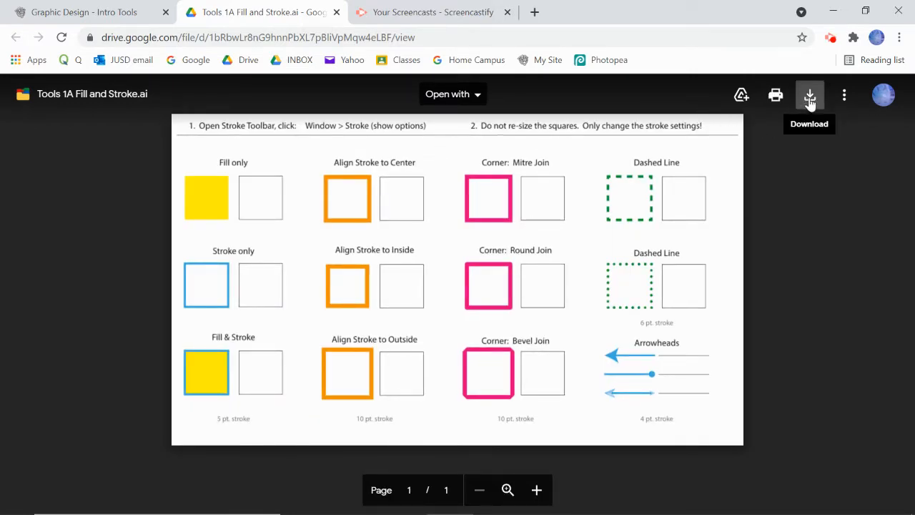
pyautogui.click(809, 95)
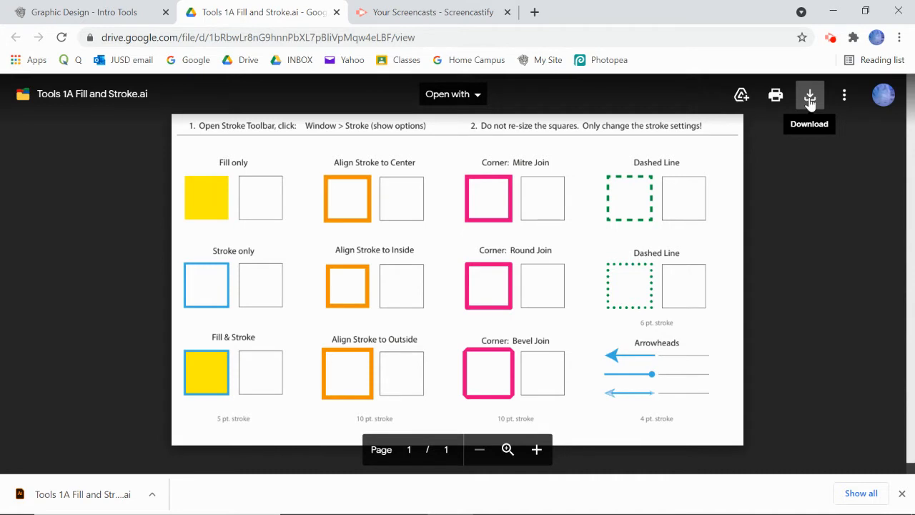
pyautogui.moveTo(806, 119)
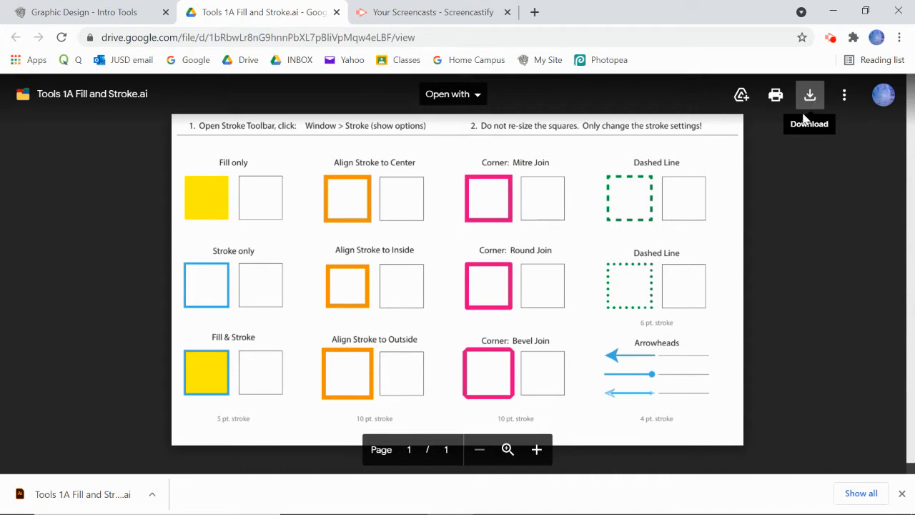
pyautogui.moveTo(93, 494)
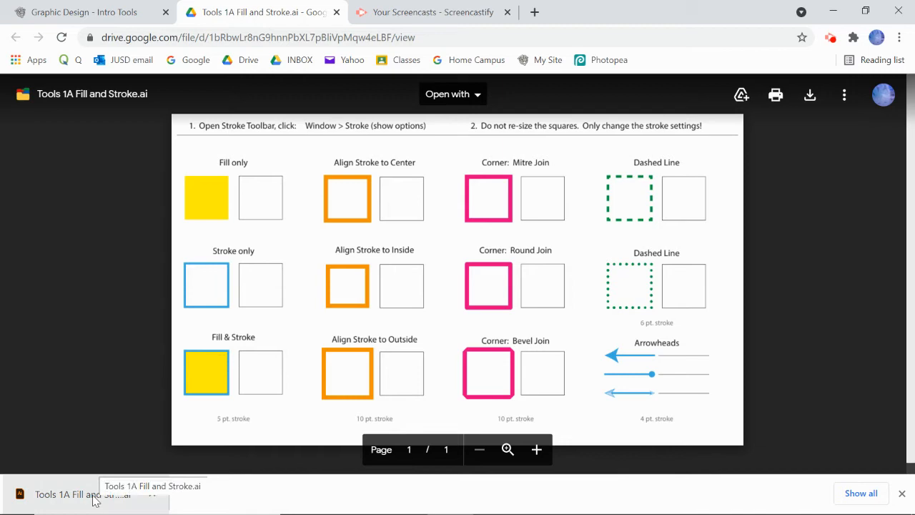
pyautogui.moveTo(77, 501)
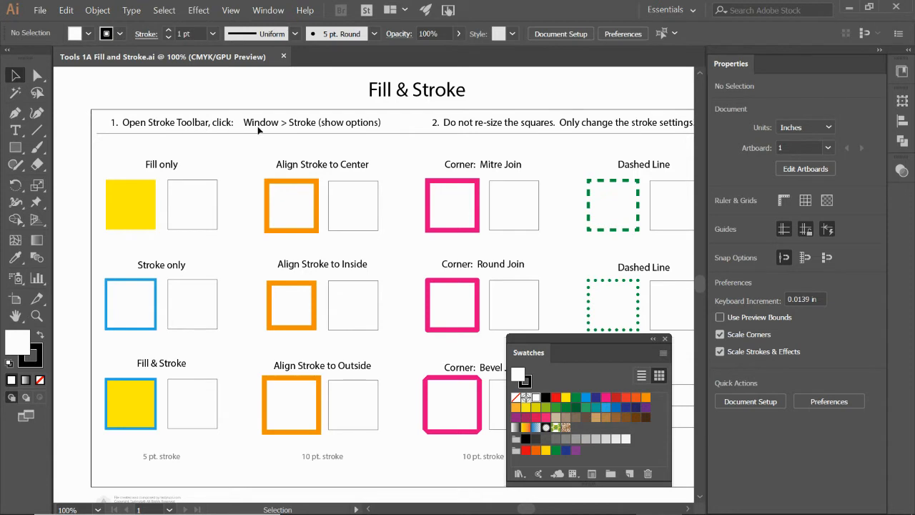
pyautogui.moveTo(317, 129)
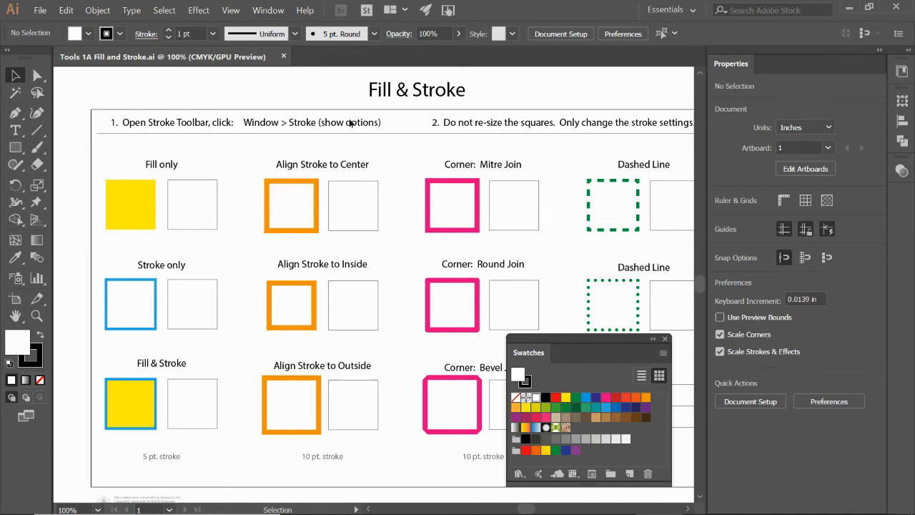
# Show the Stroke panel from the Window menu, reposition it and expand its full options.
pyautogui.click(268, 10)
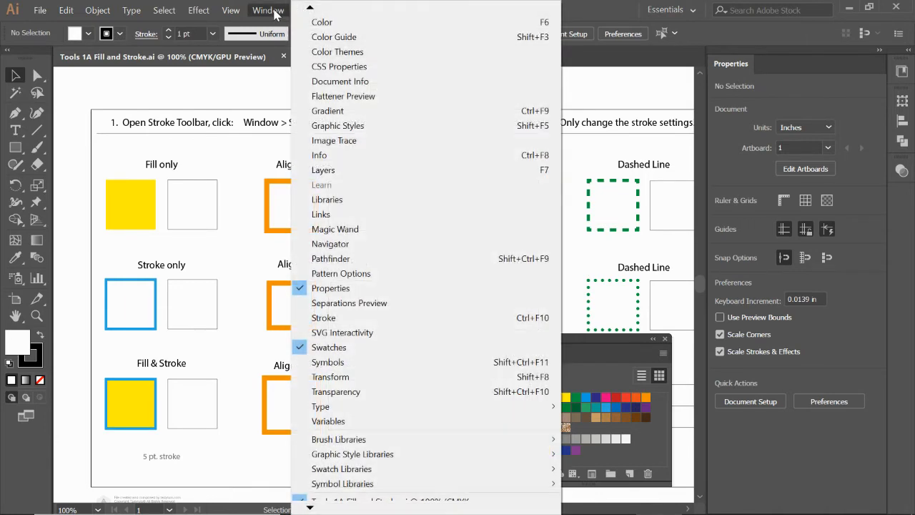
pyautogui.moveTo(323, 318)
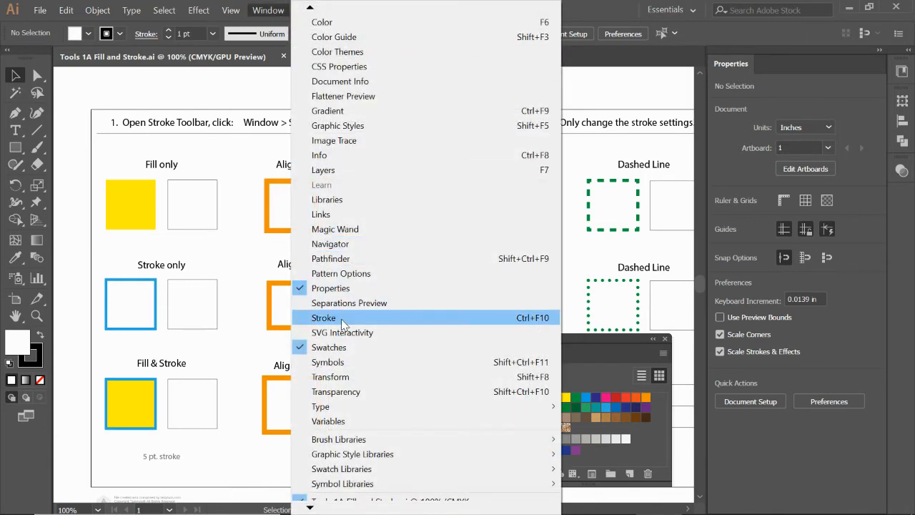
pyautogui.click(323, 318)
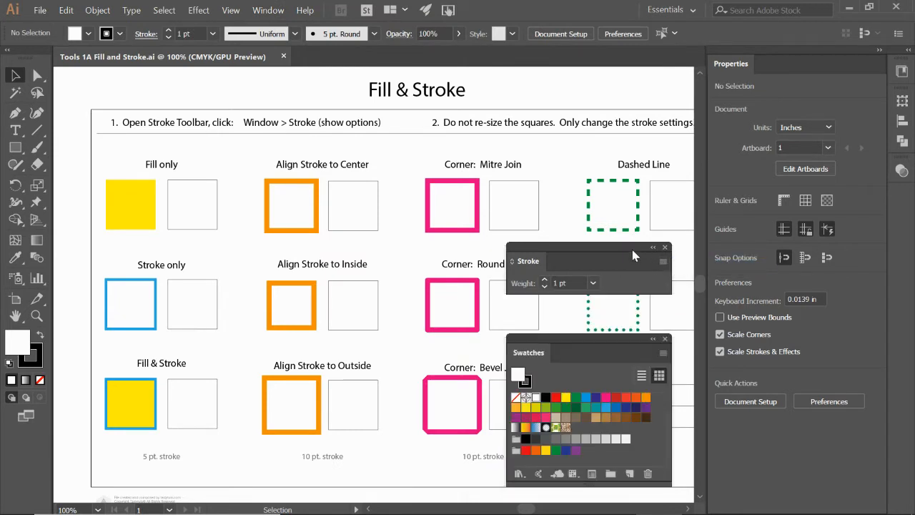
pyautogui.moveTo(588, 261); pyautogui.dragTo(350, 162)
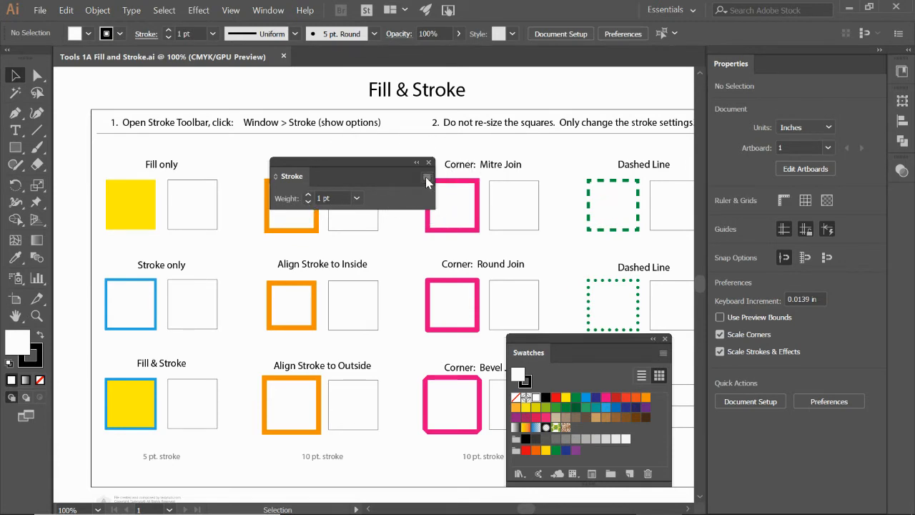
pyautogui.click(427, 177)
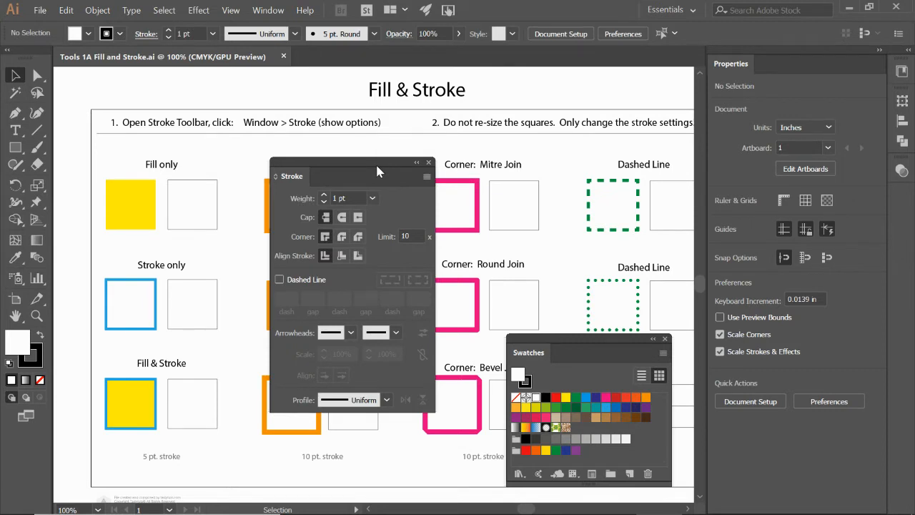
pyautogui.moveTo(508, 170)
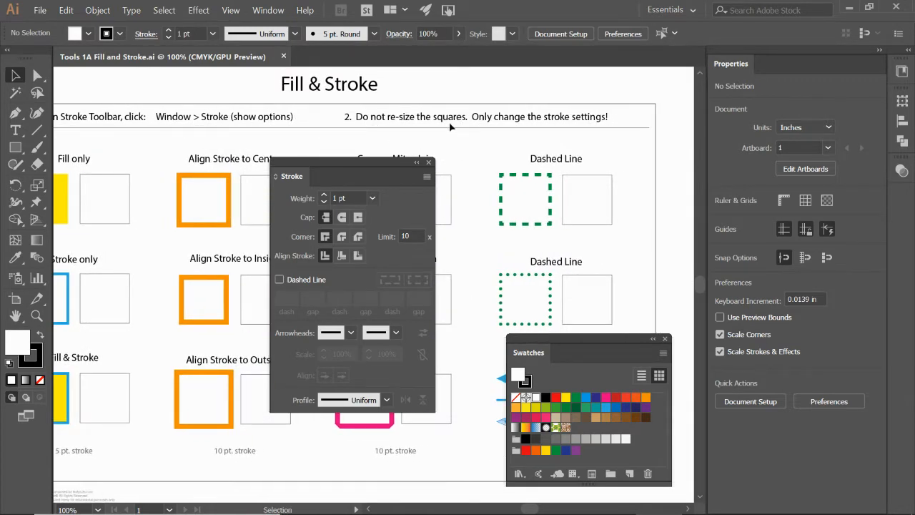
pyautogui.moveTo(568, 128)
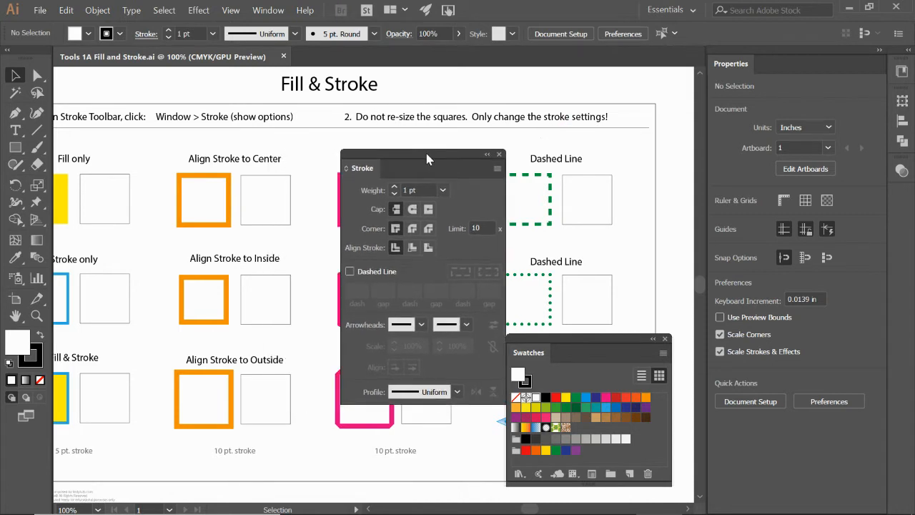
# Move the Stroke panel to the upper right and magnify the Fill only squares.
pyautogui.moveTo(429, 159); pyautogui.dragTo(589, 79)
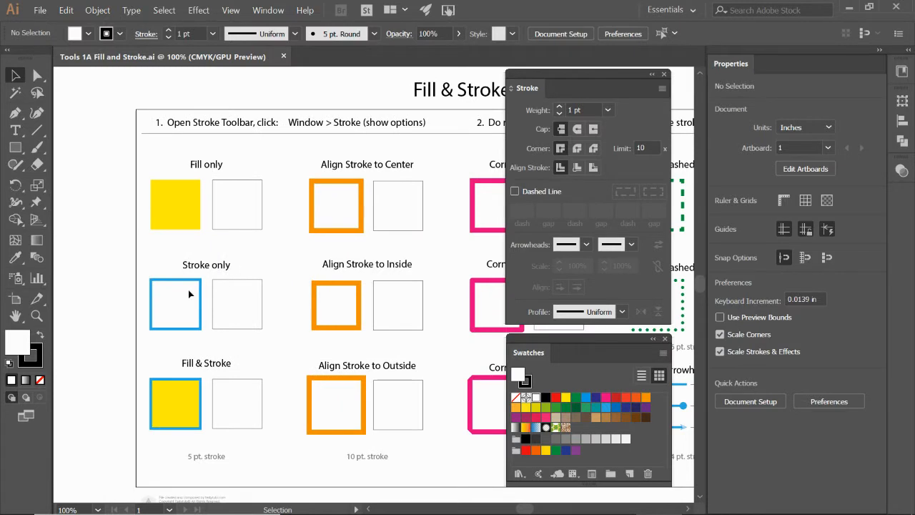
pyautogui.moveTo(36, 315)
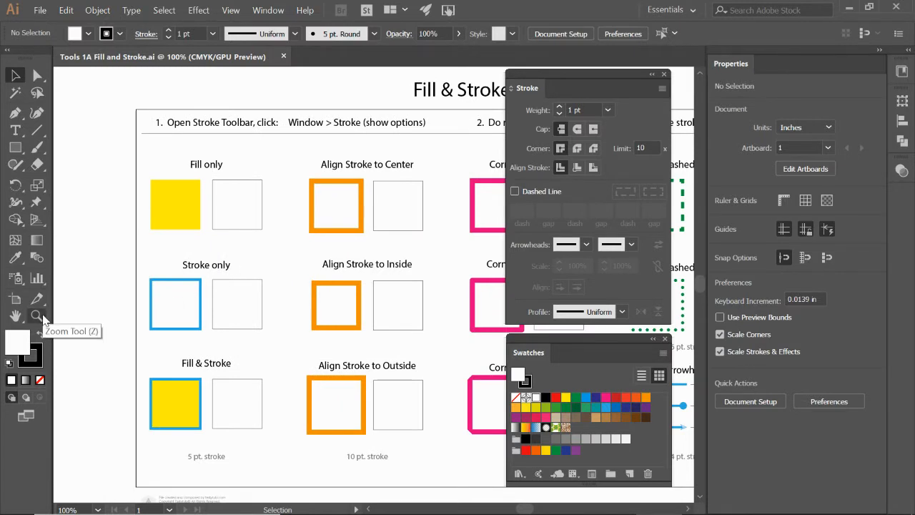
pyautogui.click(36, 316)
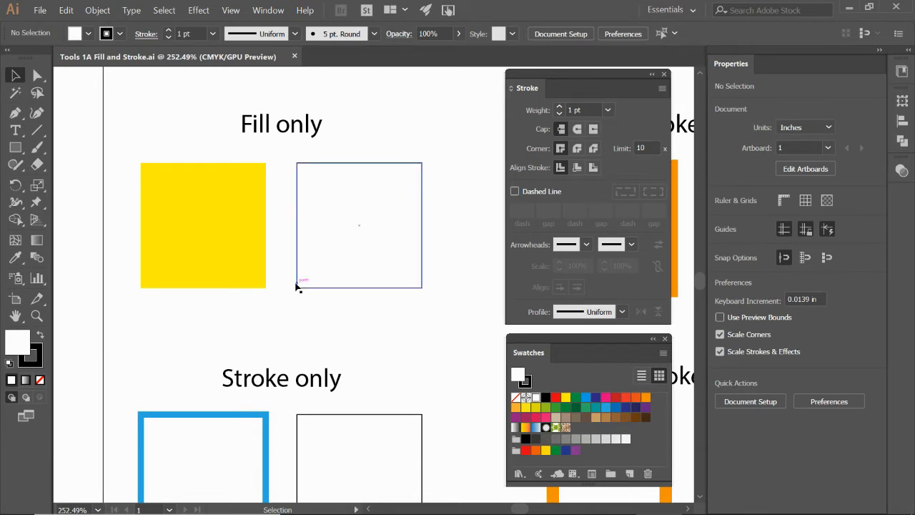
# Select the empty practice square beside the Fill only example.
pyautogui.click(359, 226)
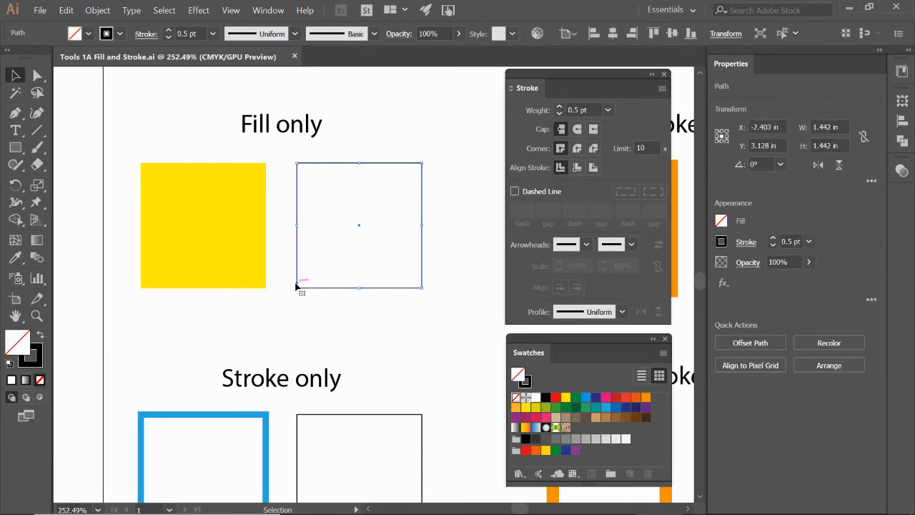
pyautogui.moveTo(287, 250)
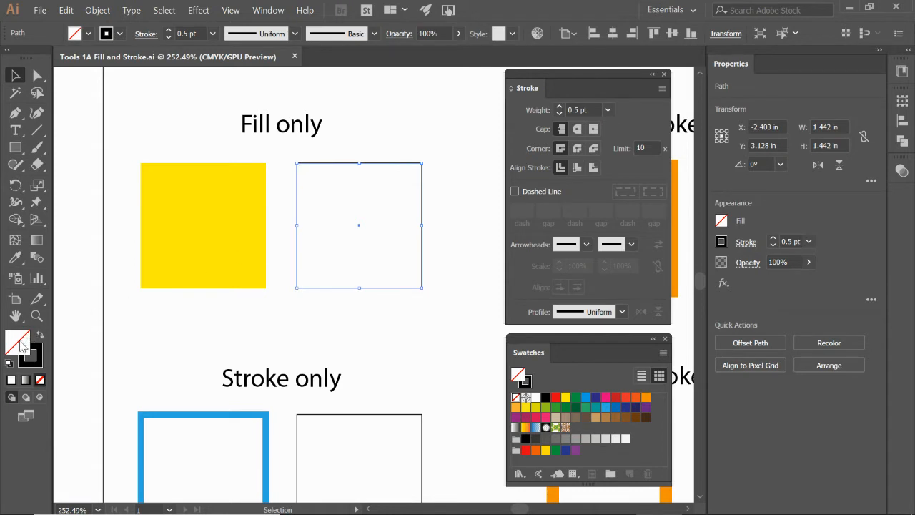
pyautogui.moveTo(28, 357)
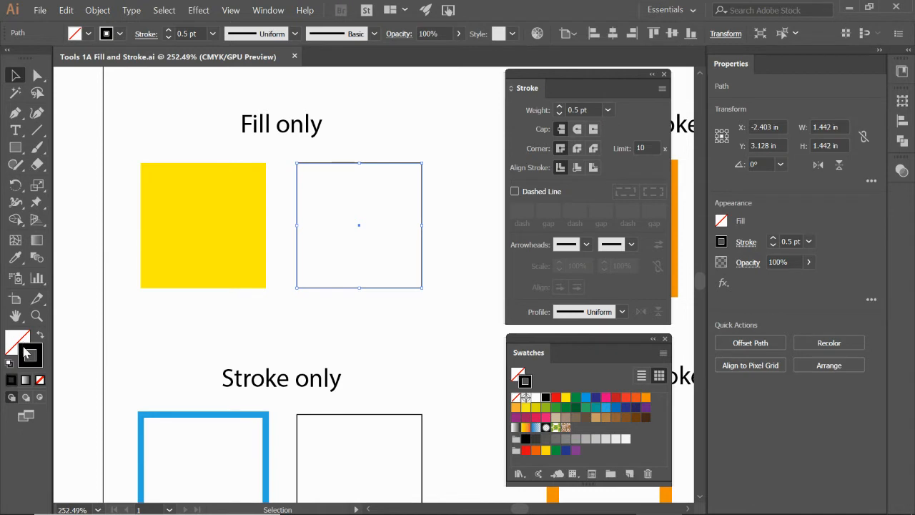
pyautogui.moveTo(30, 356)
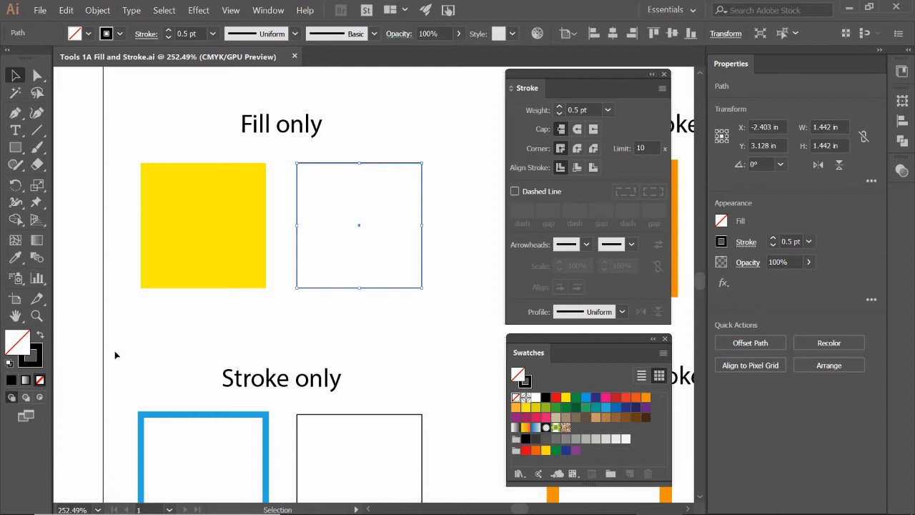
# Give the Fill only practice square a yellow fill with no stroke, then deselect it.
pyautogui.click(309, 241)
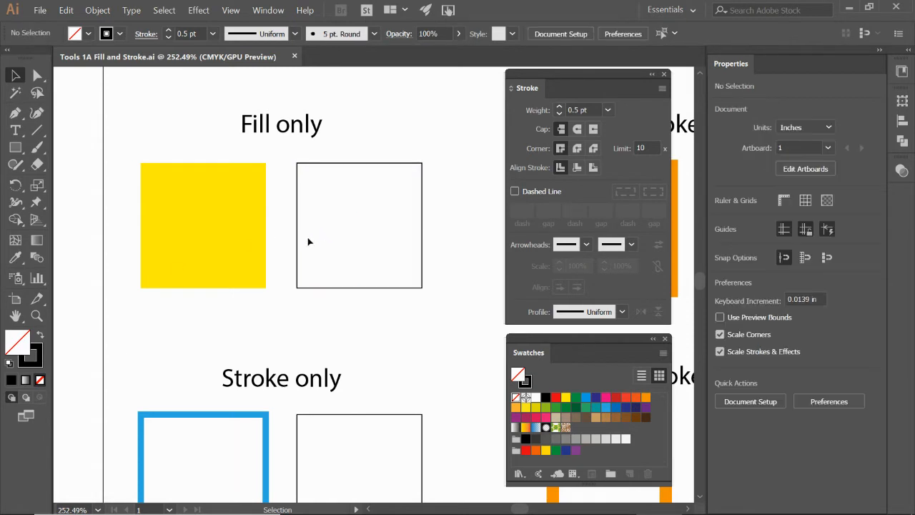
pyautogui.click(358, 225)
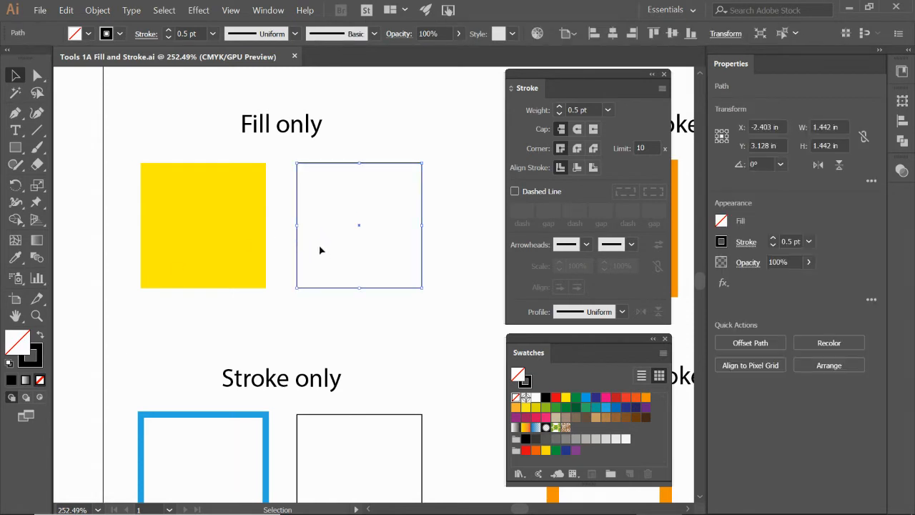
pyautogui.click(322, 250)
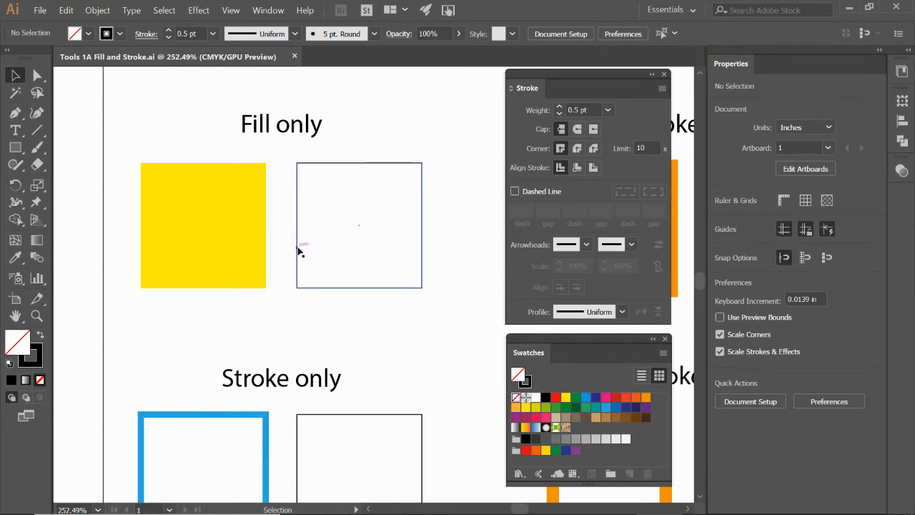
pyautogui.click(359, 225)
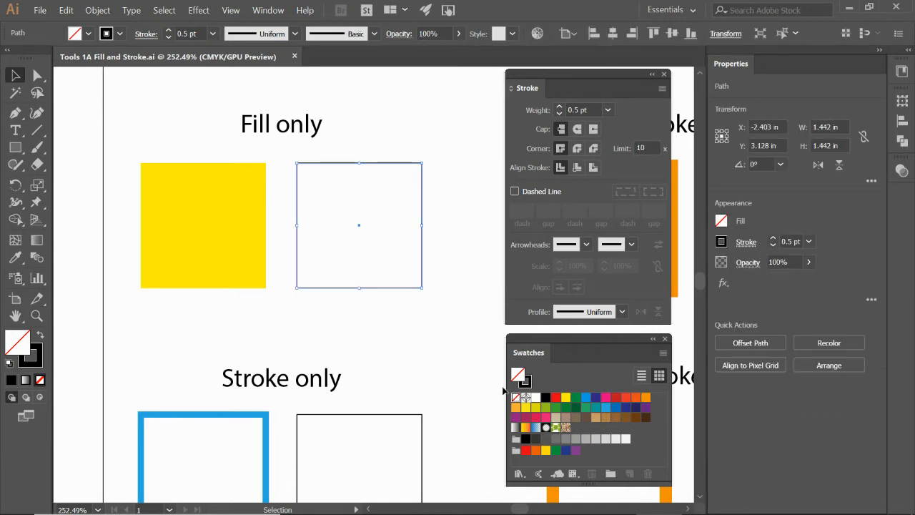
pyautogui.click(566, 396)
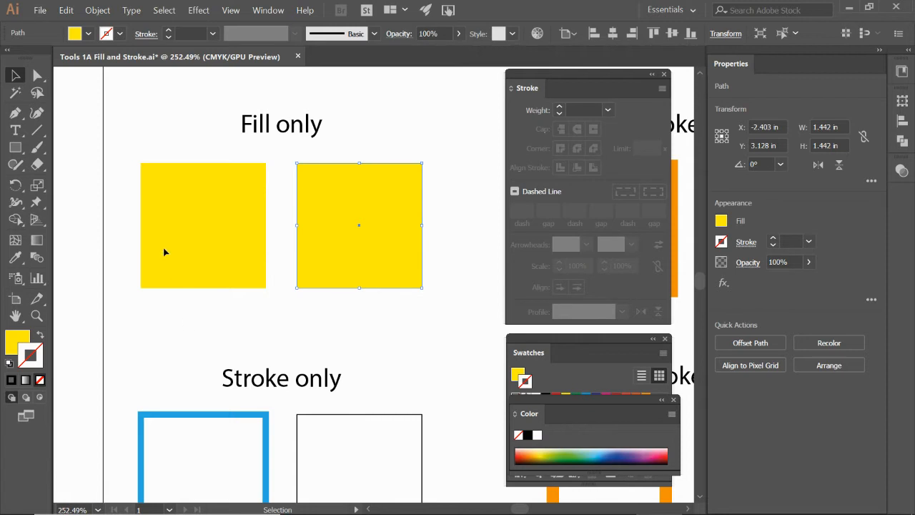
pyautogui.click(320, 330)
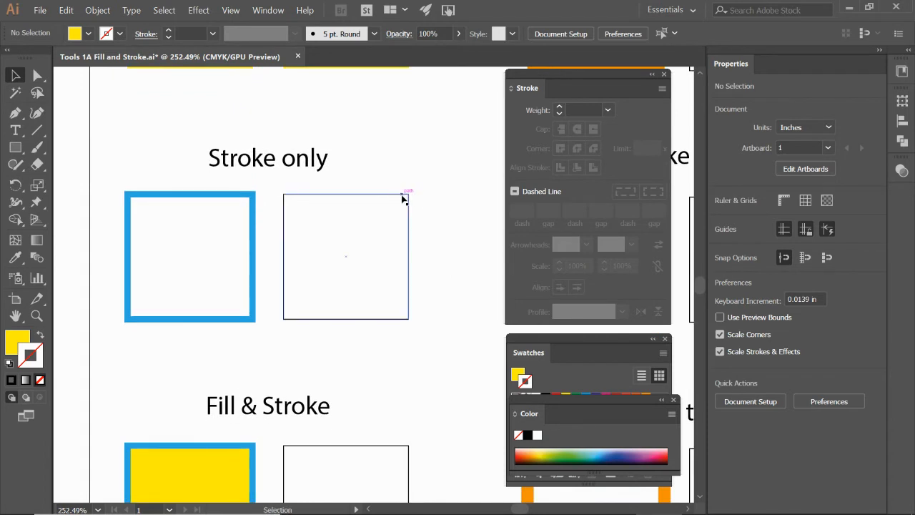
# Give the Stroke only square a blue outline at 5 pt weight.
pyautogui.click(346, 256)
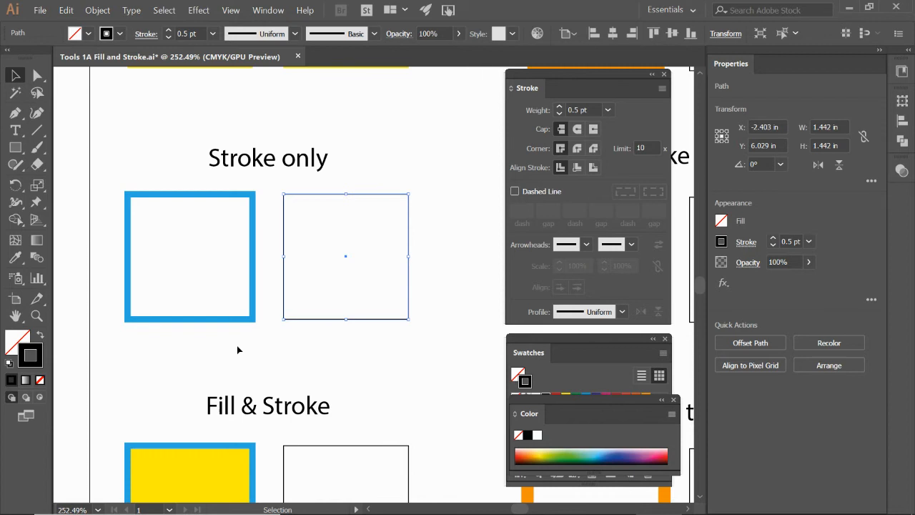
pyautogui.moveTo(529, 413)
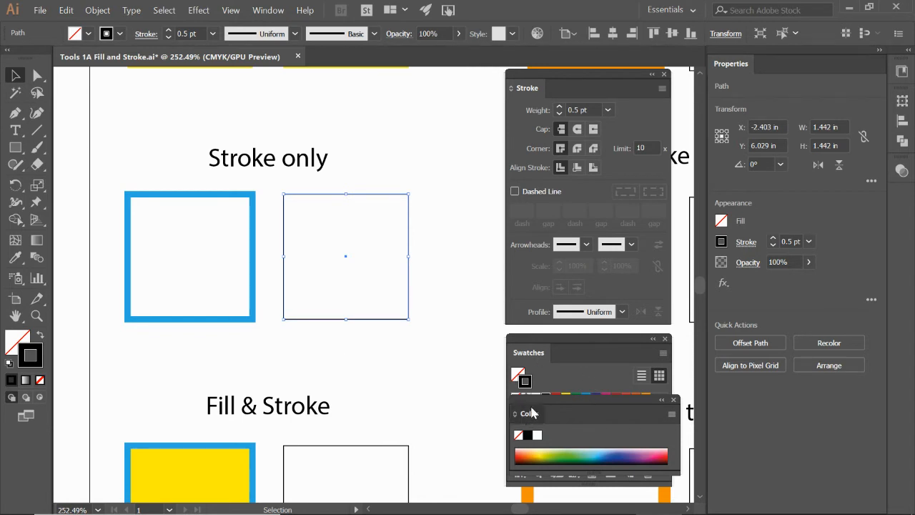
pyautogui.click(528, 353)
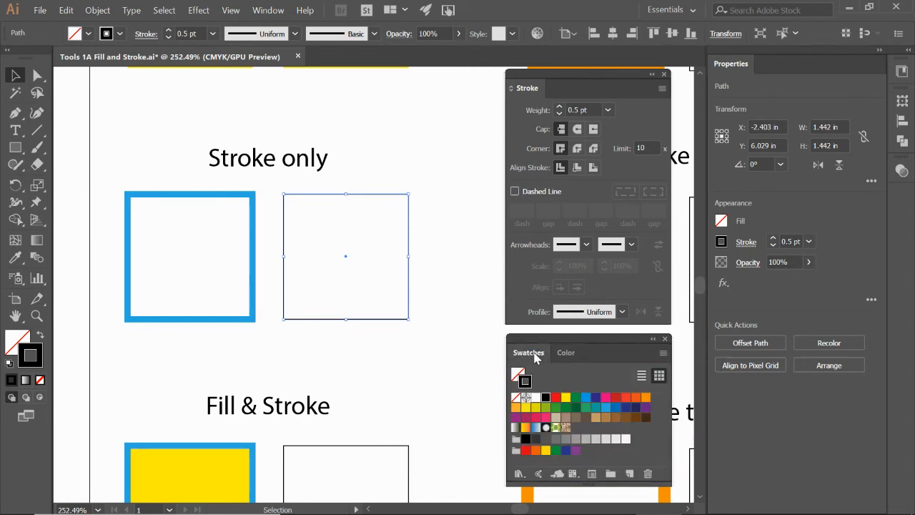
pyautogui.moveTo(607, 409)
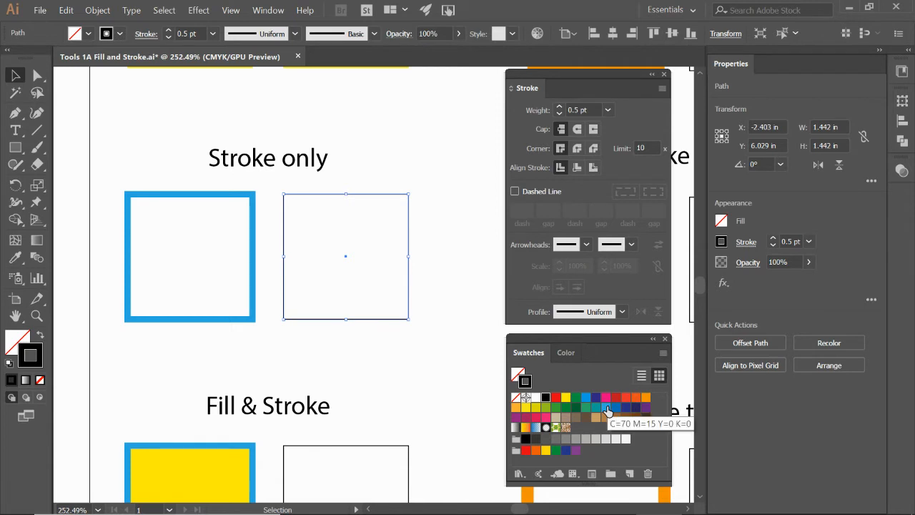
pyautogui.click(606, 408)
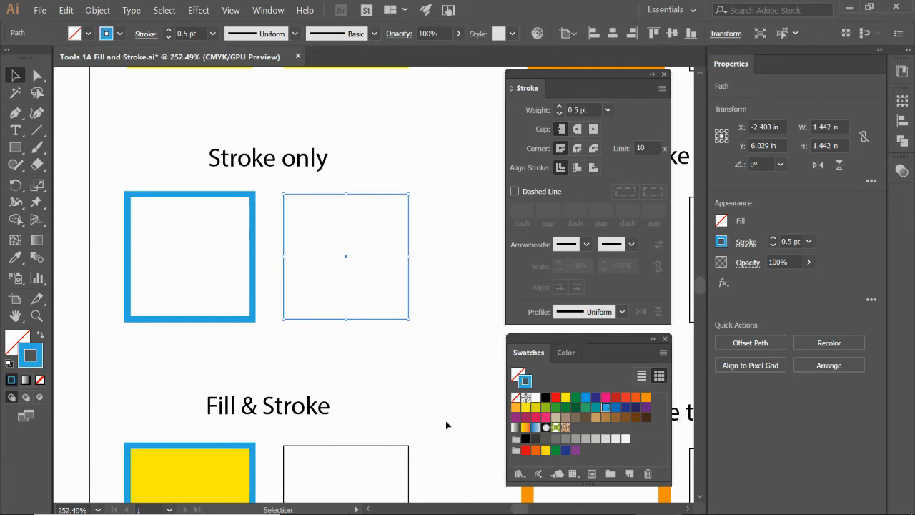
pyautogui.moveTo(438, 422)
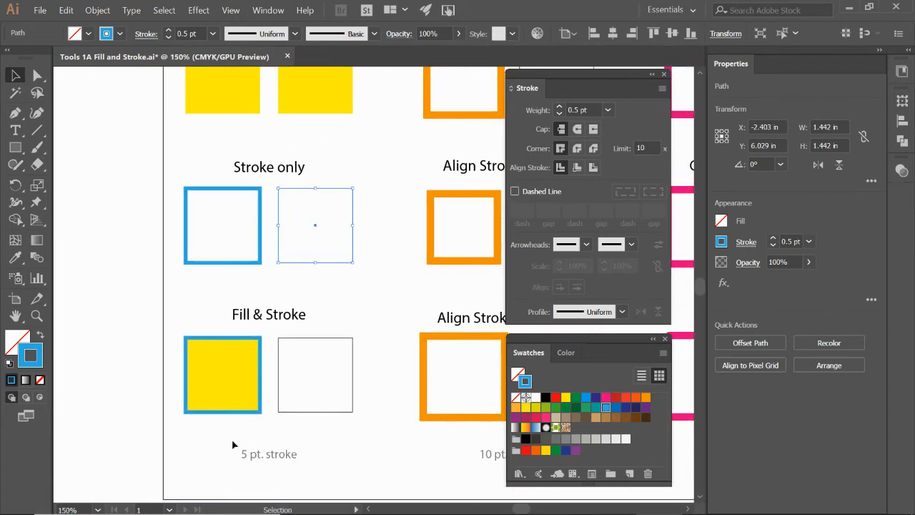
pyautogui.click(290, 268)
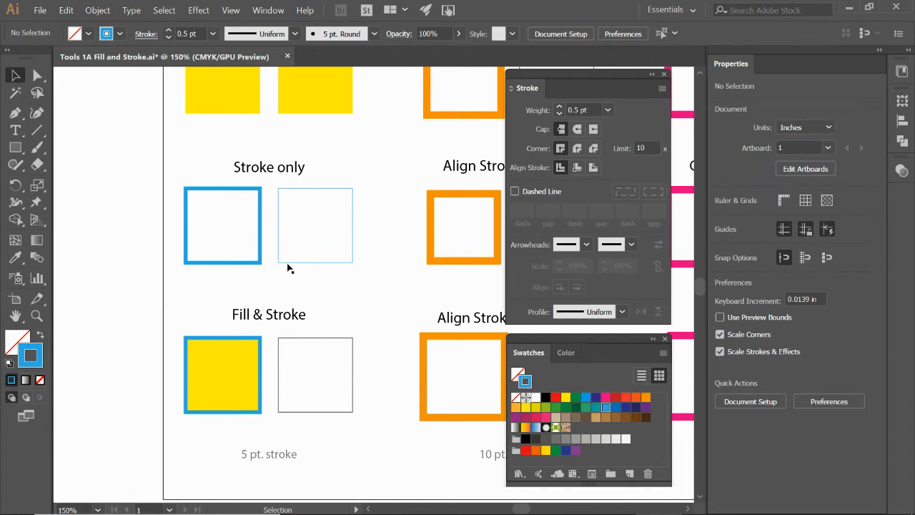
pyautogui.click(315, 225)
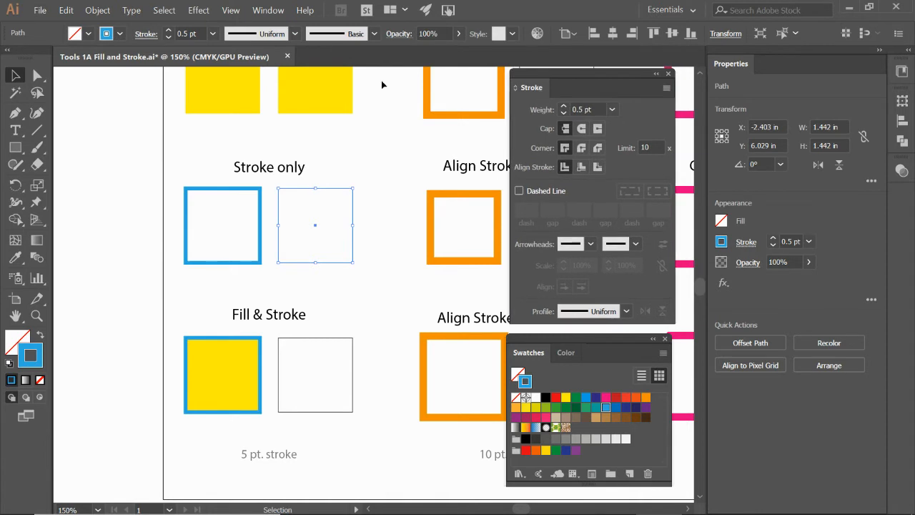
pyautogui.moveTo(202, 34)
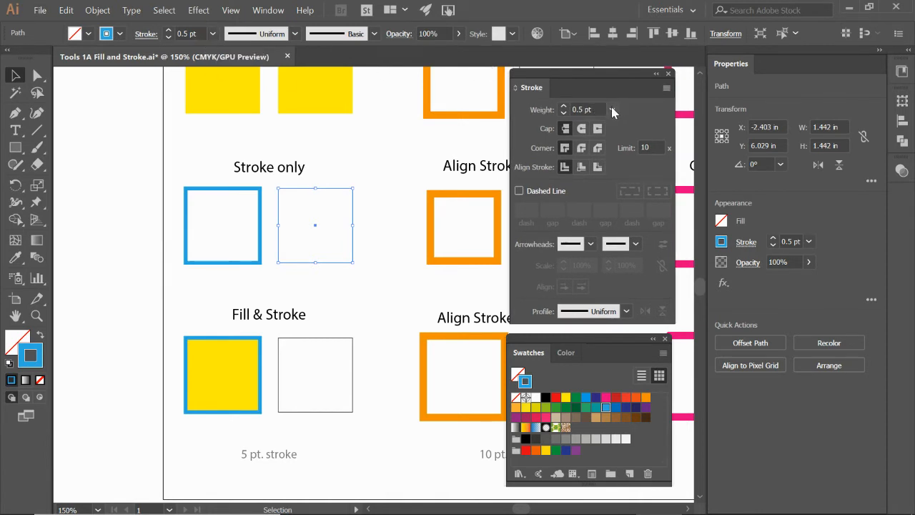
pyautogui.click(611, 109)
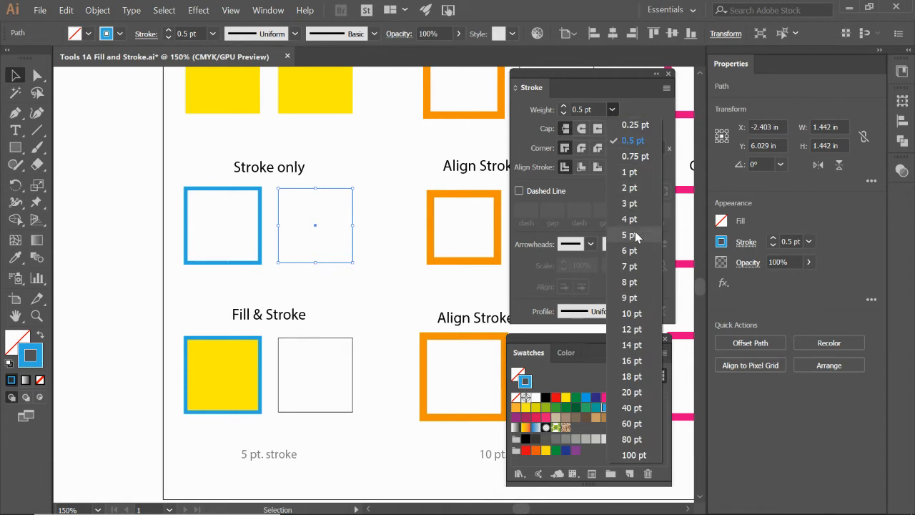
pyautogui.click(629, 234)
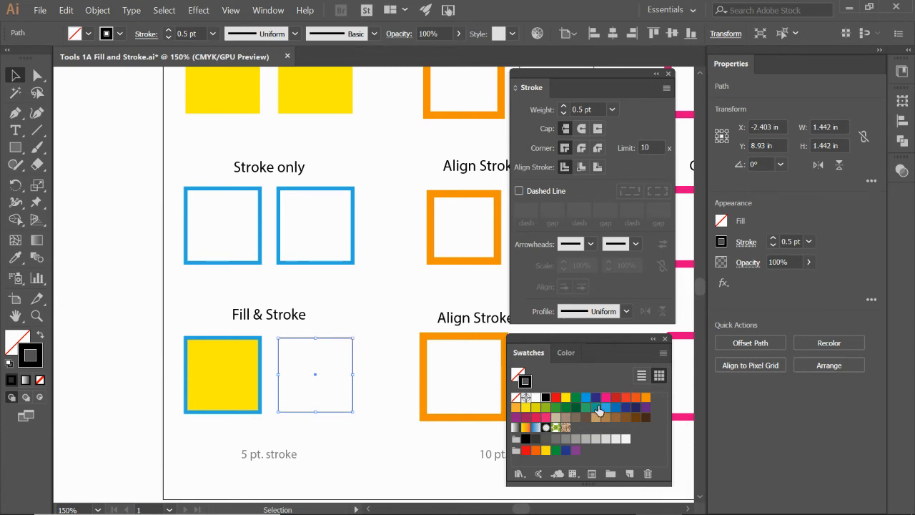
# Set the Fill & Stroke square's outline to 5 pt and switch to editing its fill.
pyautogui.click(611, 109)
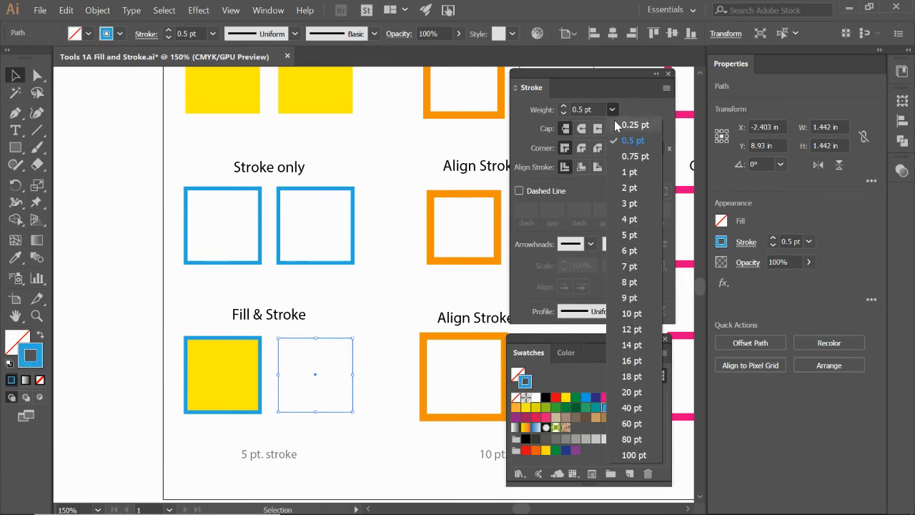
pyautogui.click(629, 235)
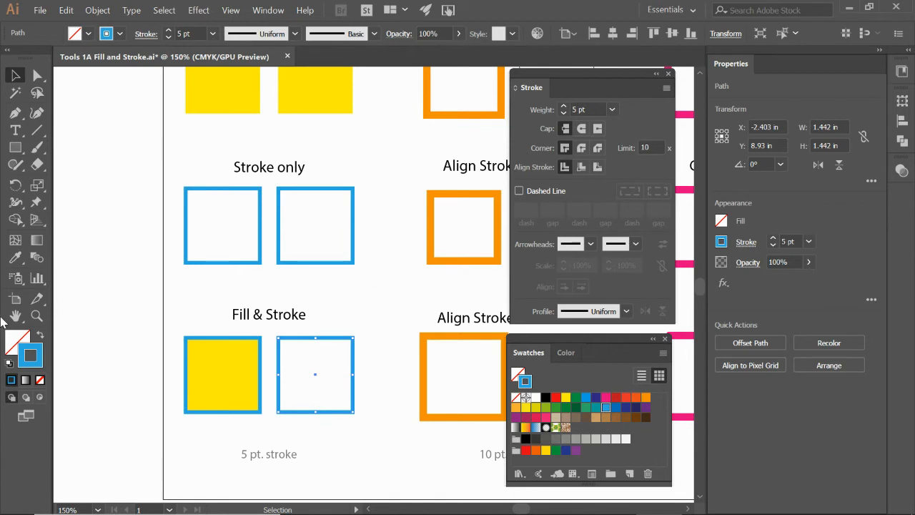
pyautogui.moveTo(18, 341)
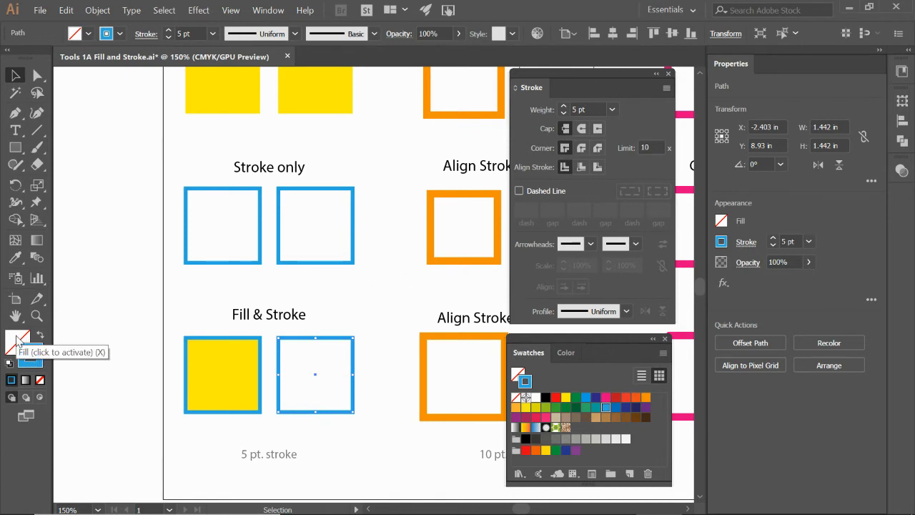
pyautogui.click(570, 352)
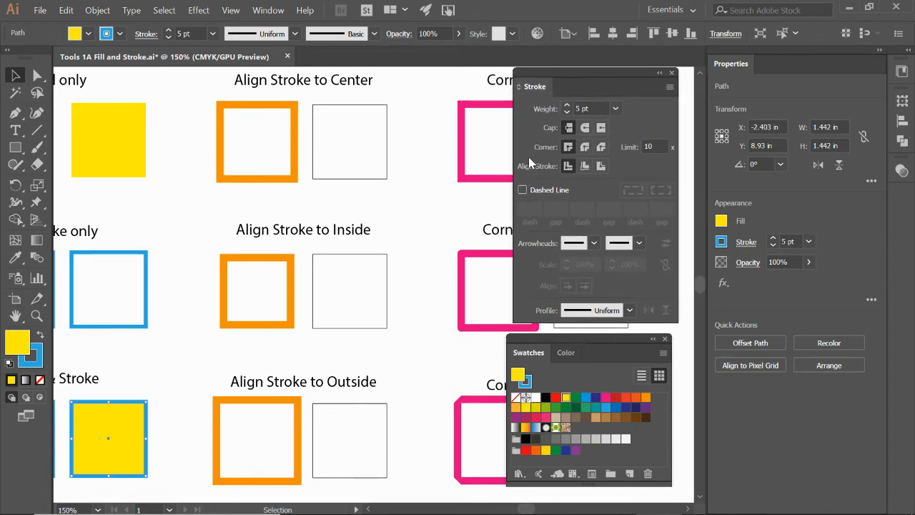
pyautogui.moveTo(563, 173)
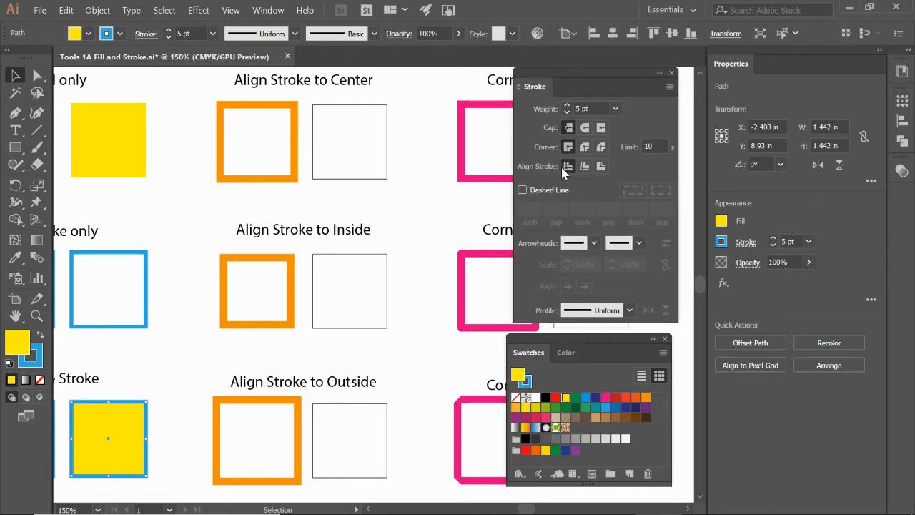
pyautogui.moveTo(567, 165)
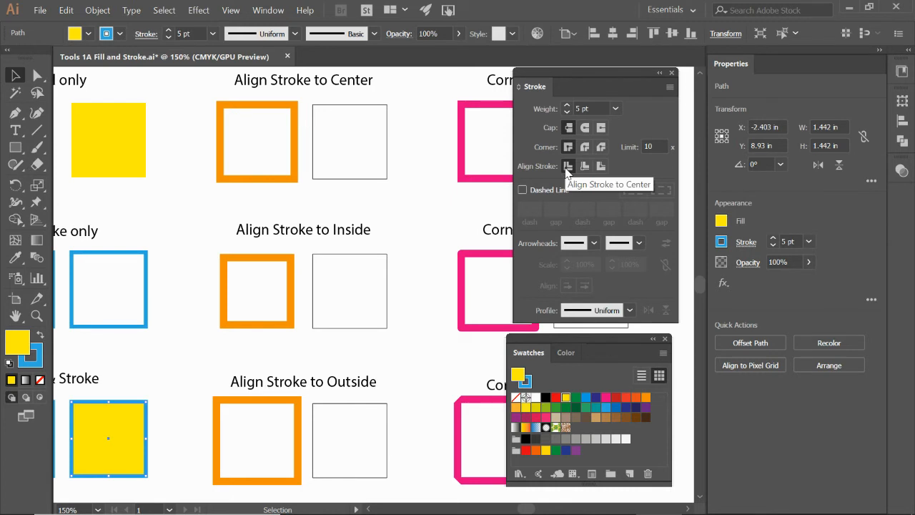
pyautogui.moveTo(584, 166)
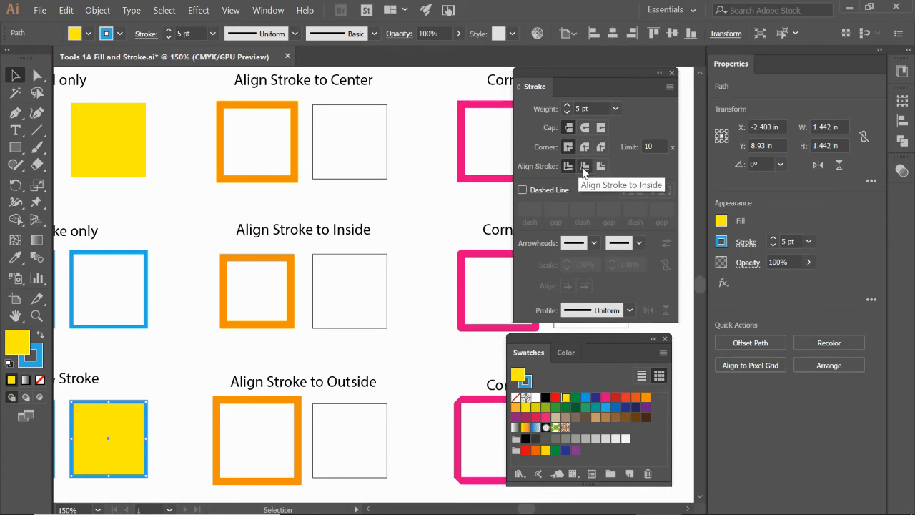
pyautogui.moveTo(601, 166)
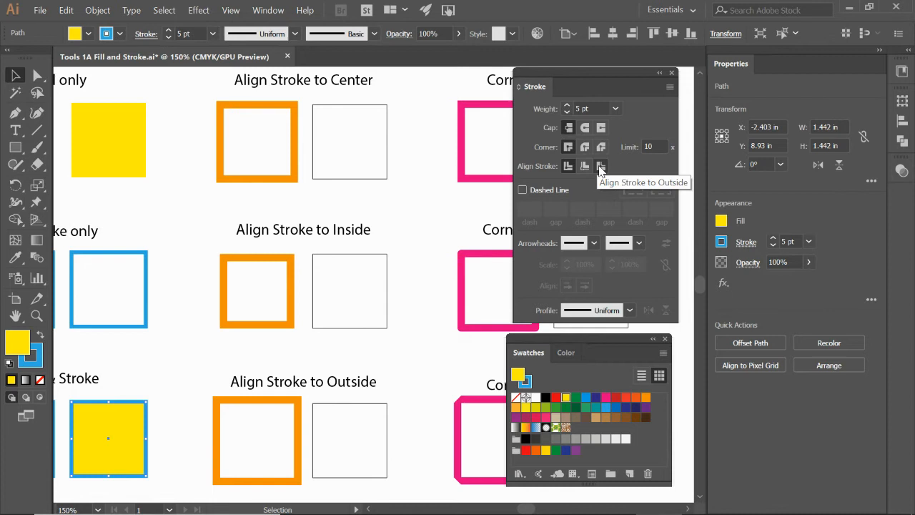
pyautogui.moveTo(413, 189)
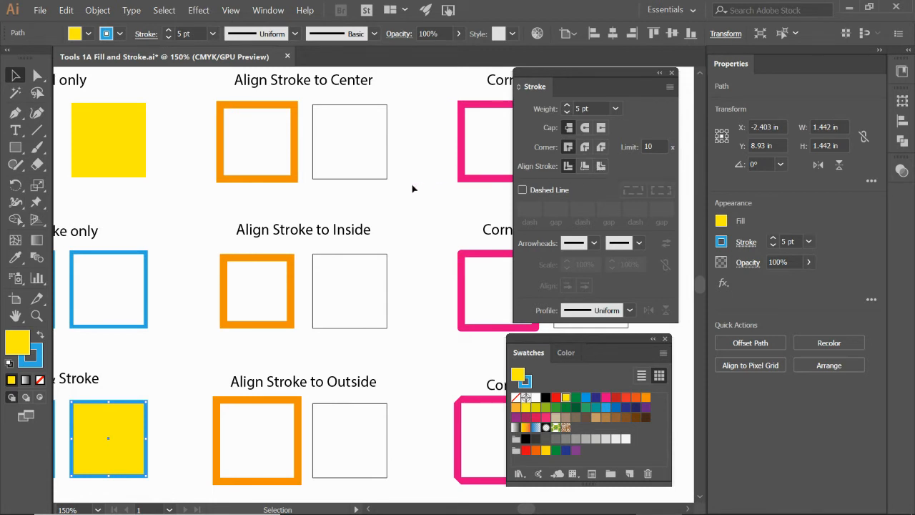
pyautogui.click(349, 141)
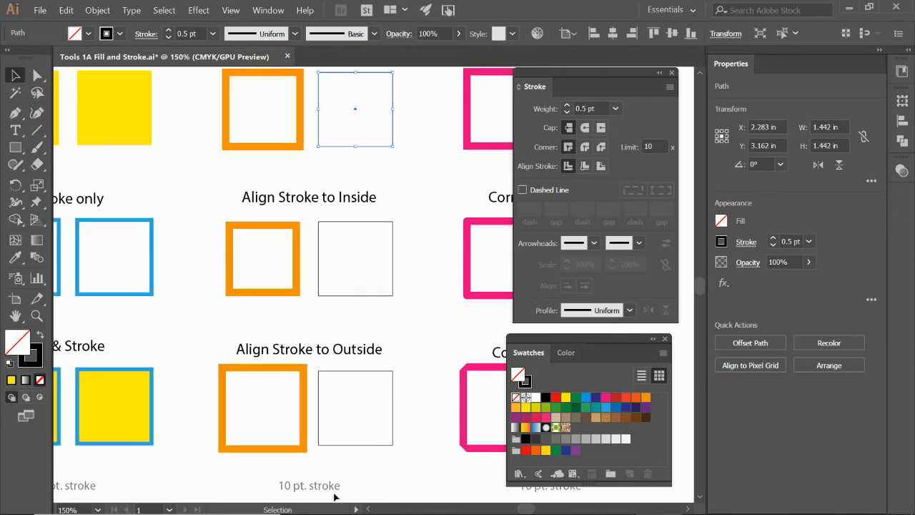
pyautogui.moveTo(406, 216)
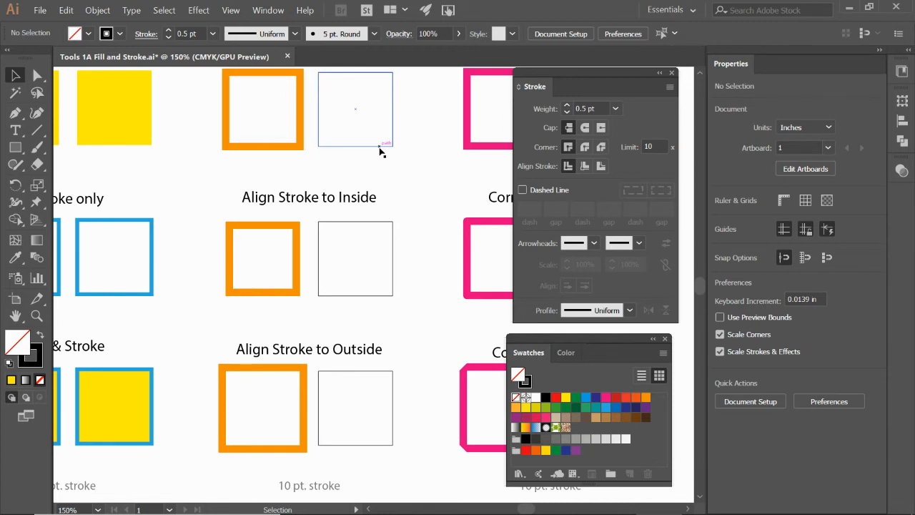
# Select the empty Align Stroke squares, set their stroke weight to 10 pt, and deselect.
pyautogui.click(355, 108)
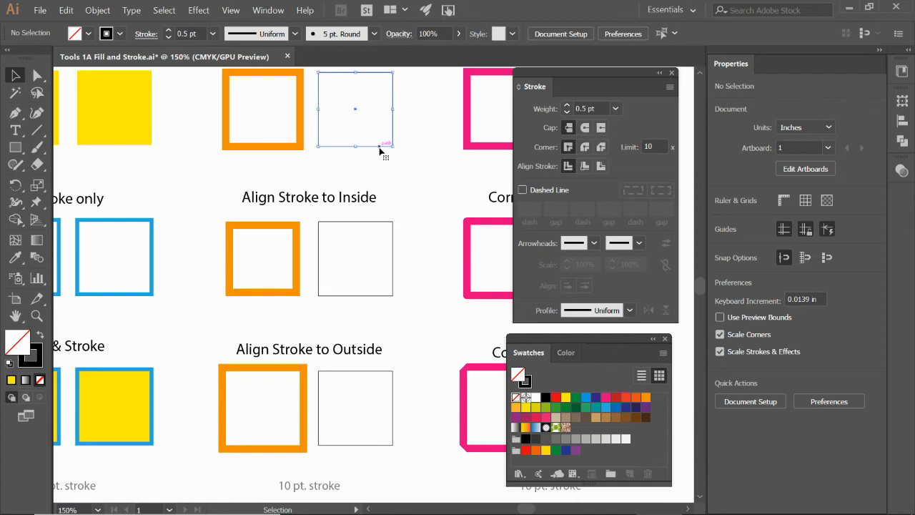
pyautogui.click(355, 109)
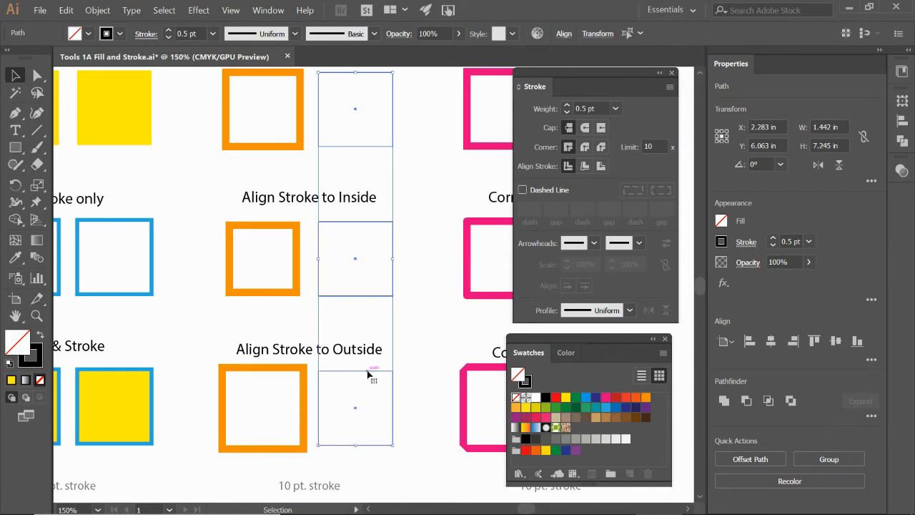
pyautogui.moveTo(522, 408)
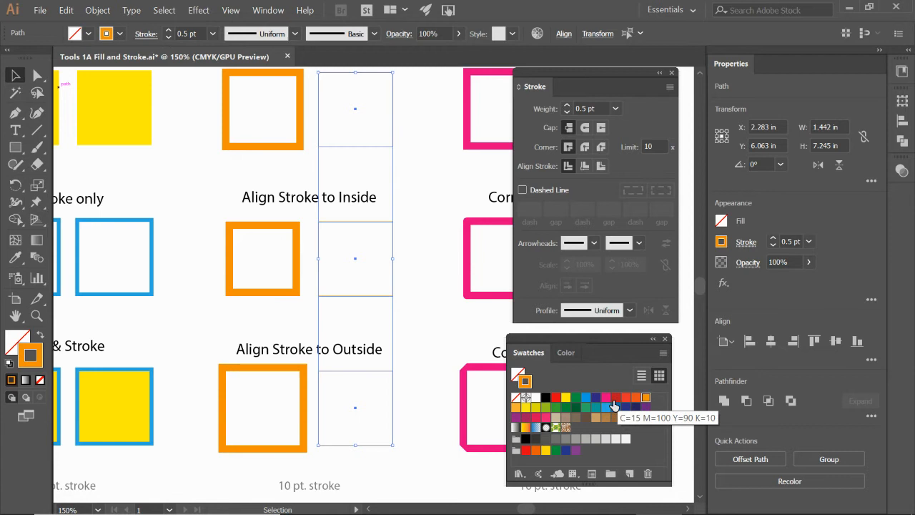
pyautogui.moveTo(536, 115)
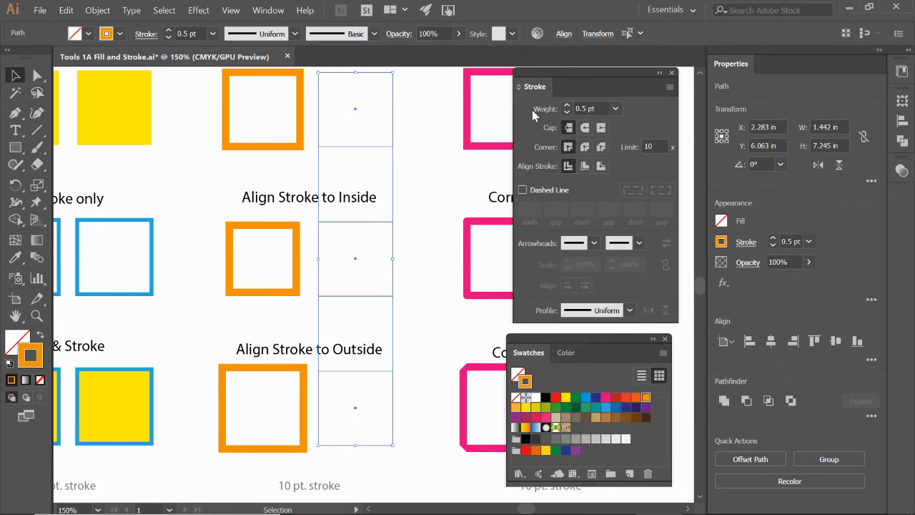
pyautogui.click(615, 108)
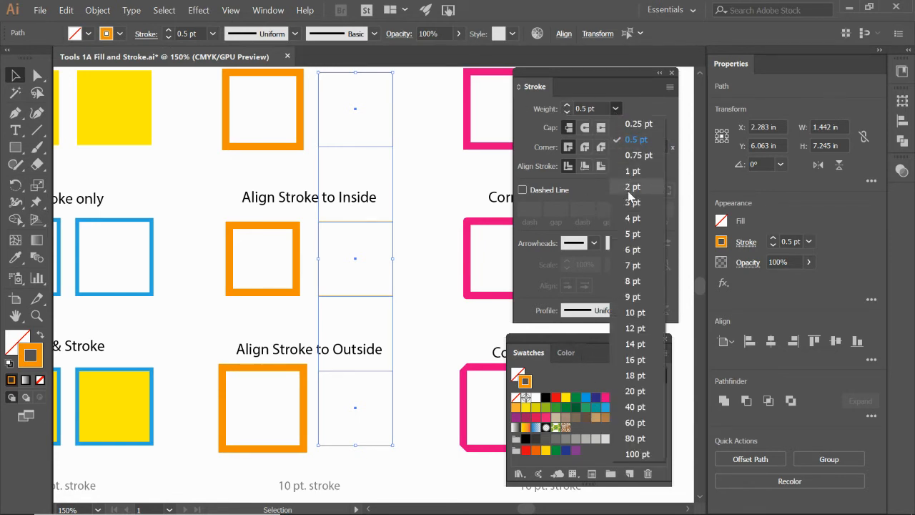
pyautogui.click(635, 313)
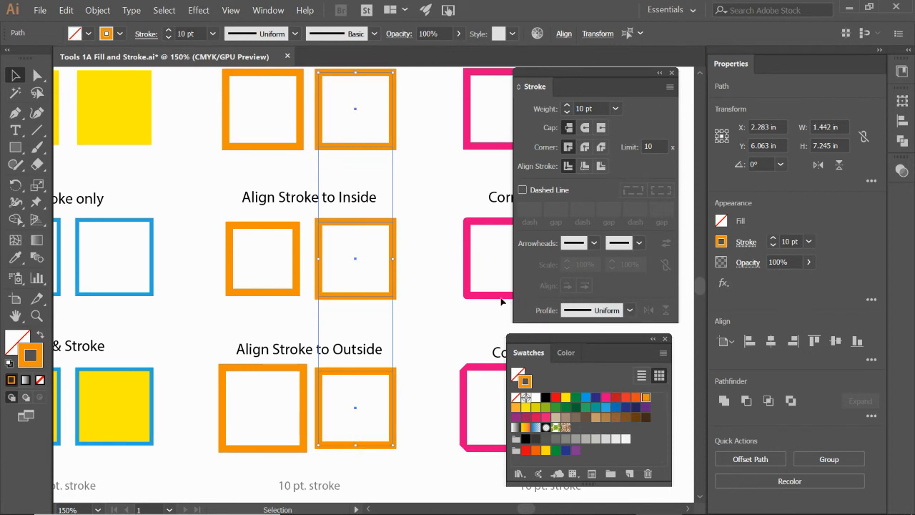
pyautogui.click(424, 259)
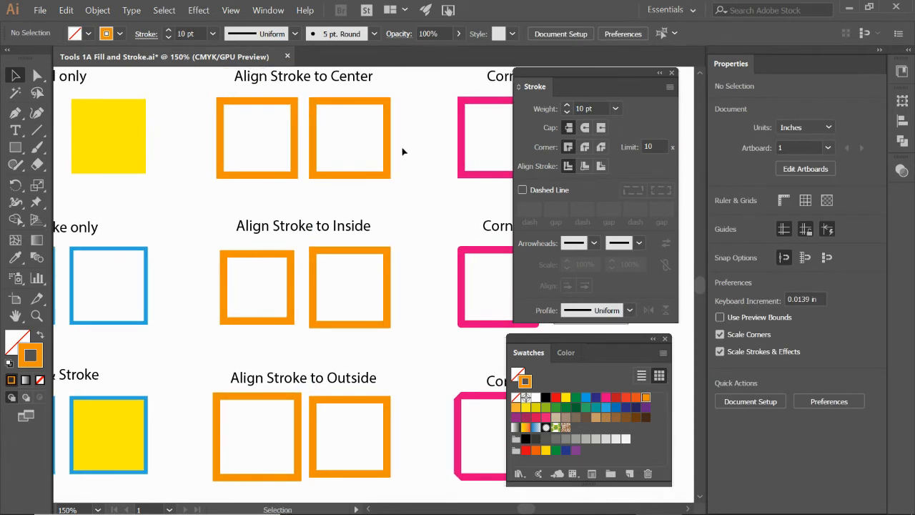
pyautogui.moveTo(417, 162)
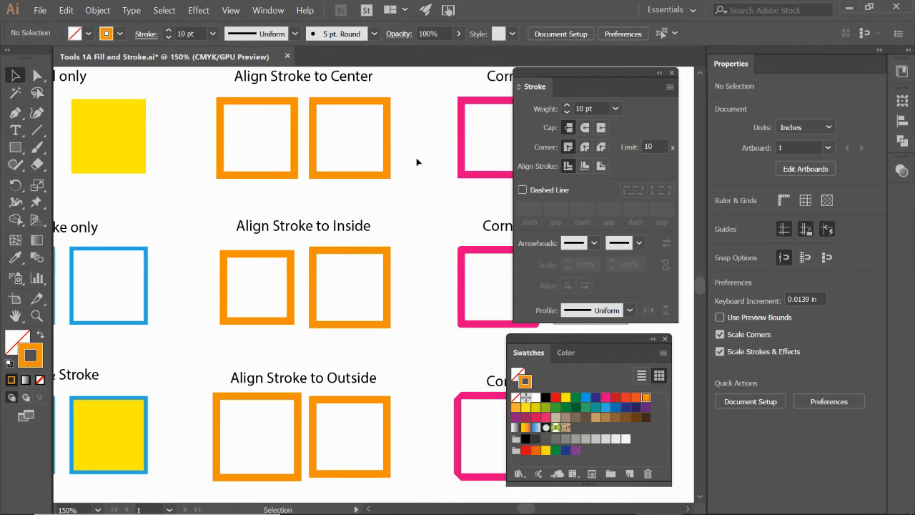
# Align the Inside copy's stroke to the inside, then select the Outside copy.
pyautogui.click(349, 137)
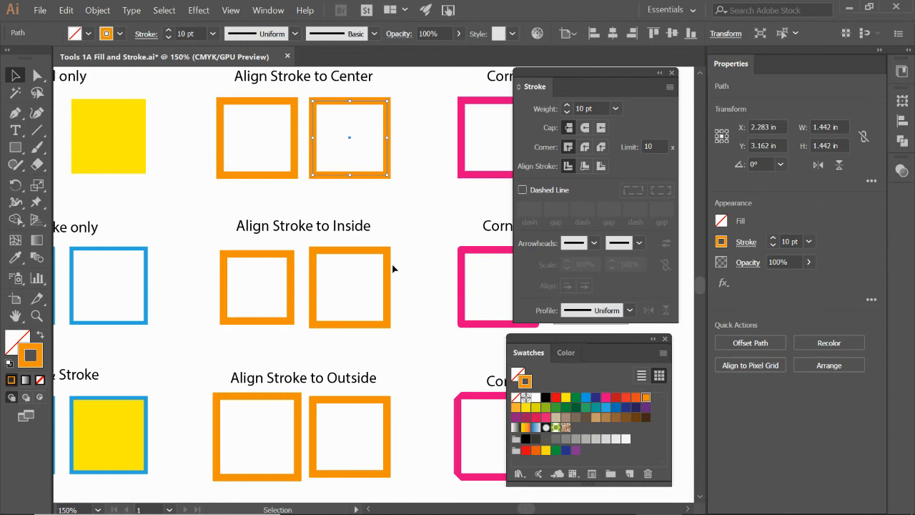
pyautogui.click(350, 287)
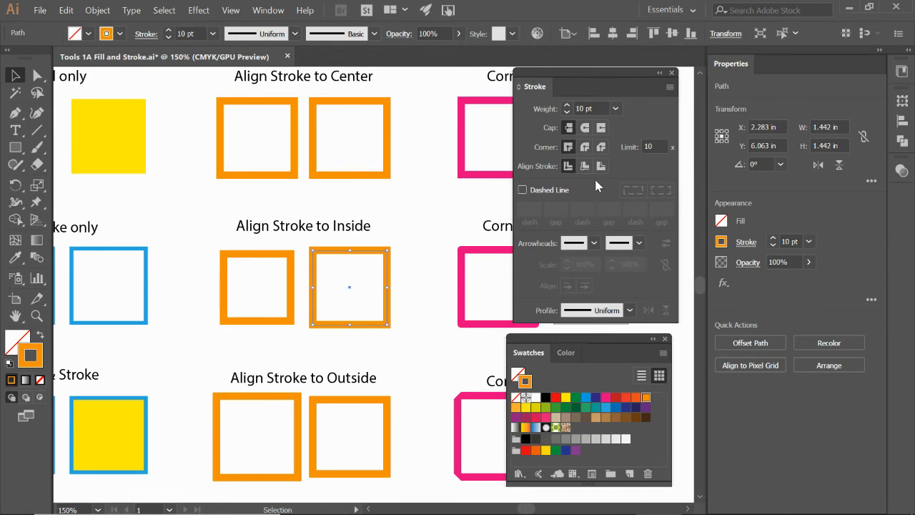
pyautogui.click(584, 165)
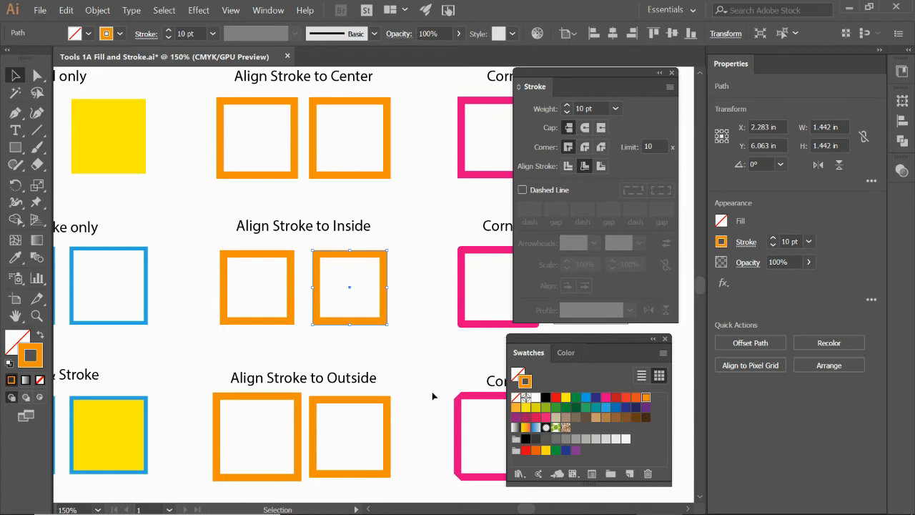
pyautogui.click(349, 436)
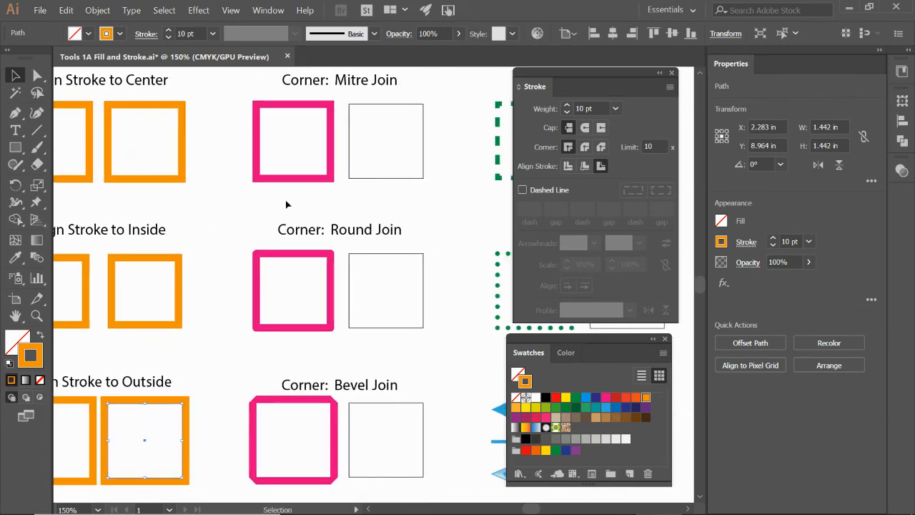
pyautogui.hscroll(3)
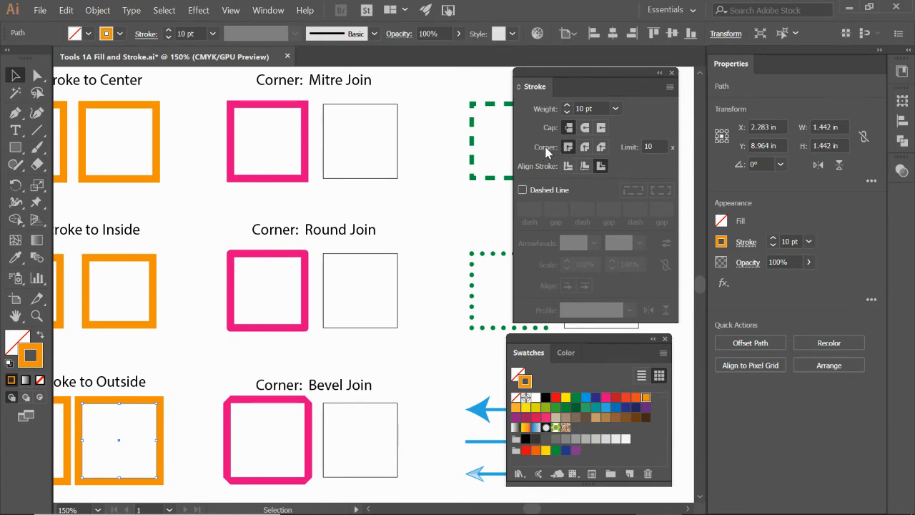
pyautogui.moveTo(584, 147)
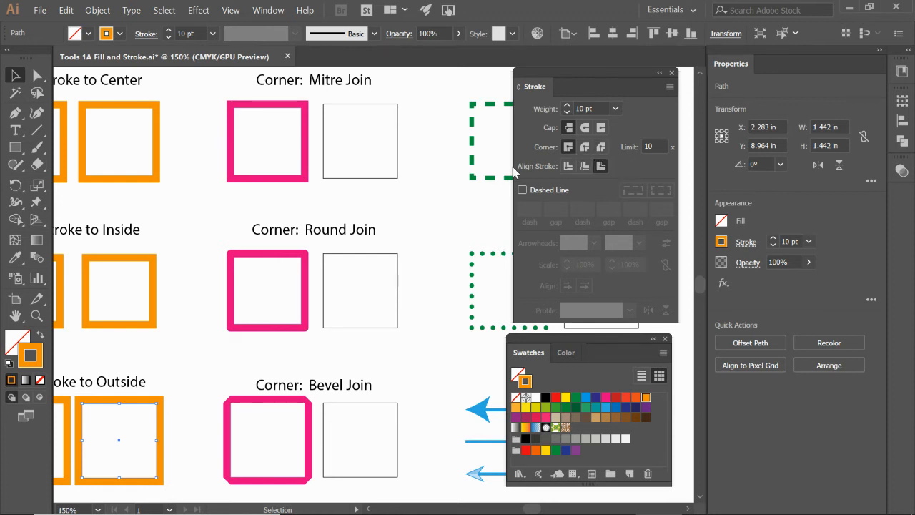
pyautogui.moveTo(386, 241)
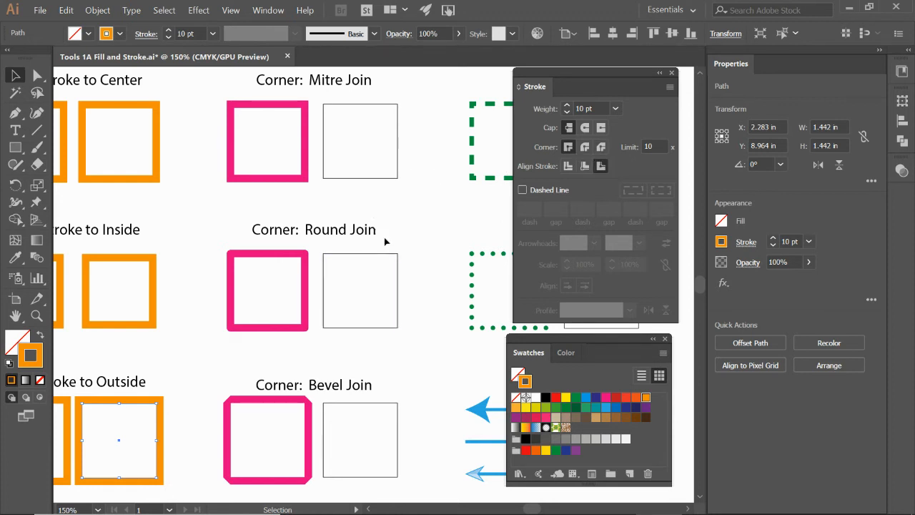
pyautogui.moveTo(423, 183)
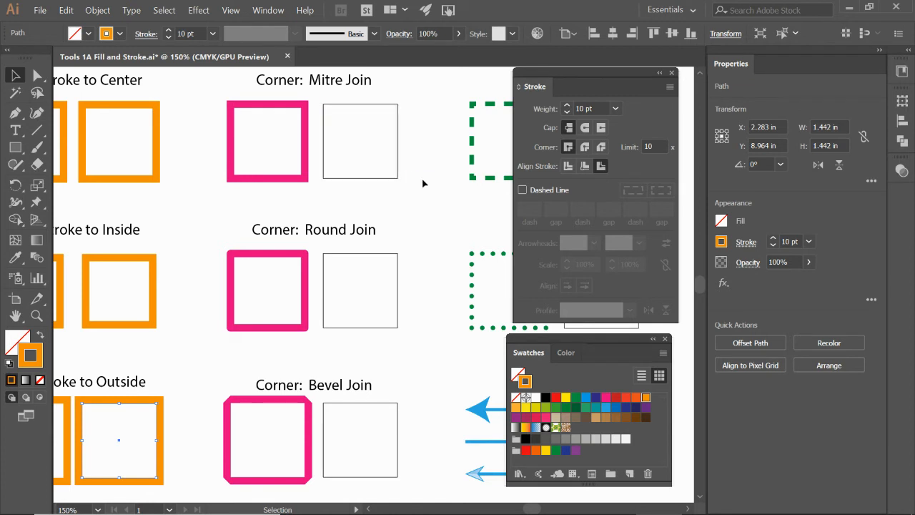
pyautogui.click(424, 168)
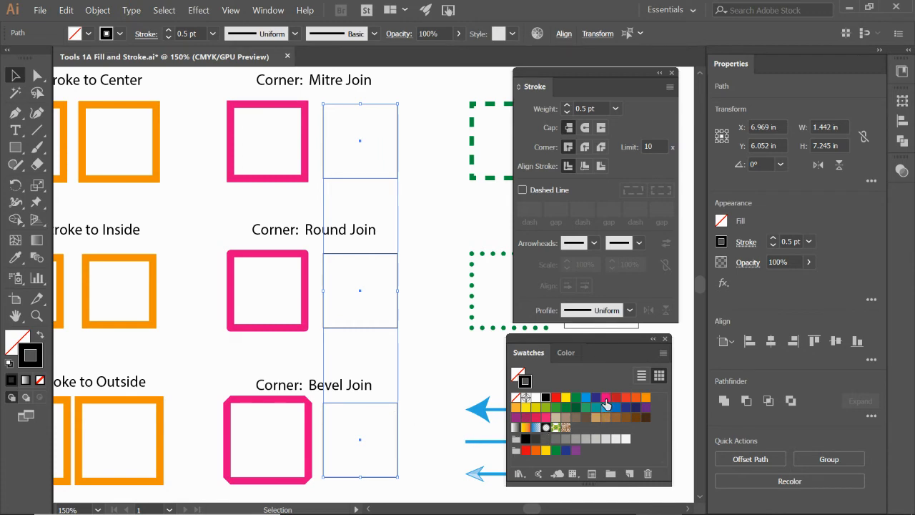
# Apply the pink swatch to the corner join squares' strokes and deselect them.
pyautogui.click(606, 398)
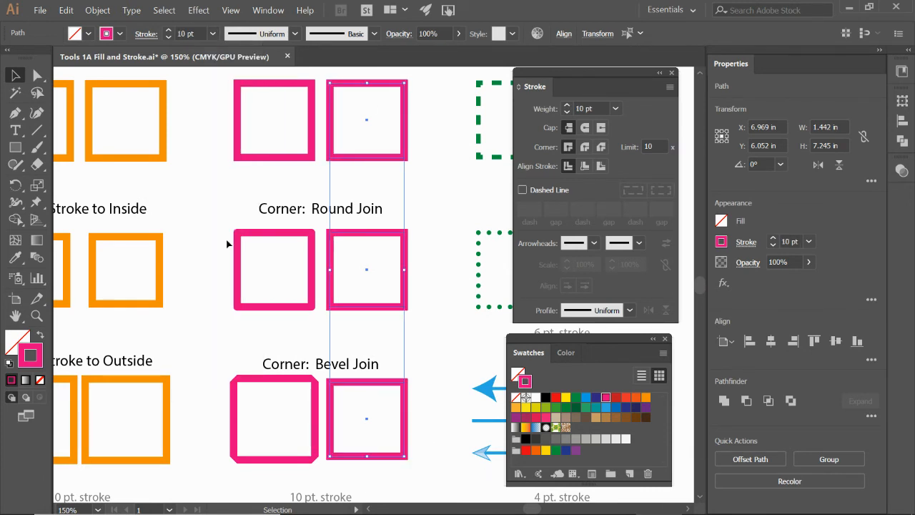
pyautogui.click(435, 211)
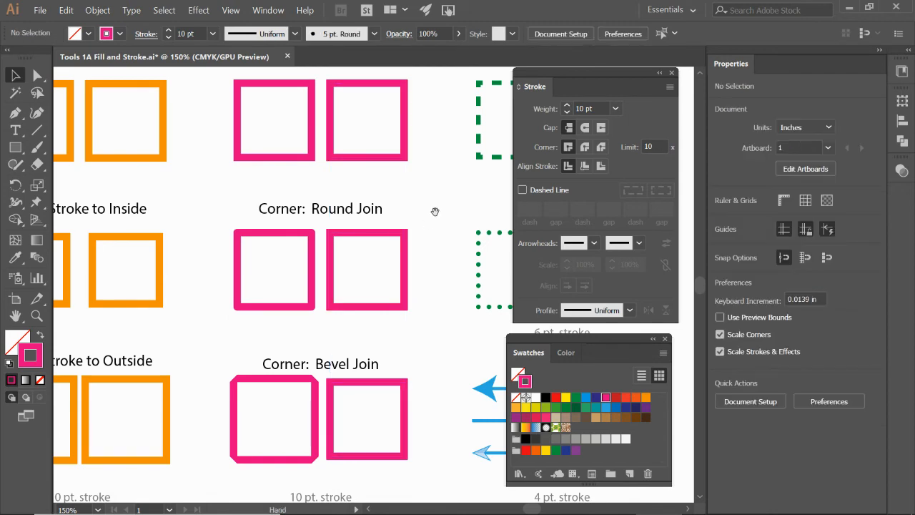
# Apply Round Join to the Round Join pink copy and Bevel Join to the Bevel Join copy.
pyautogui.scroll(3)
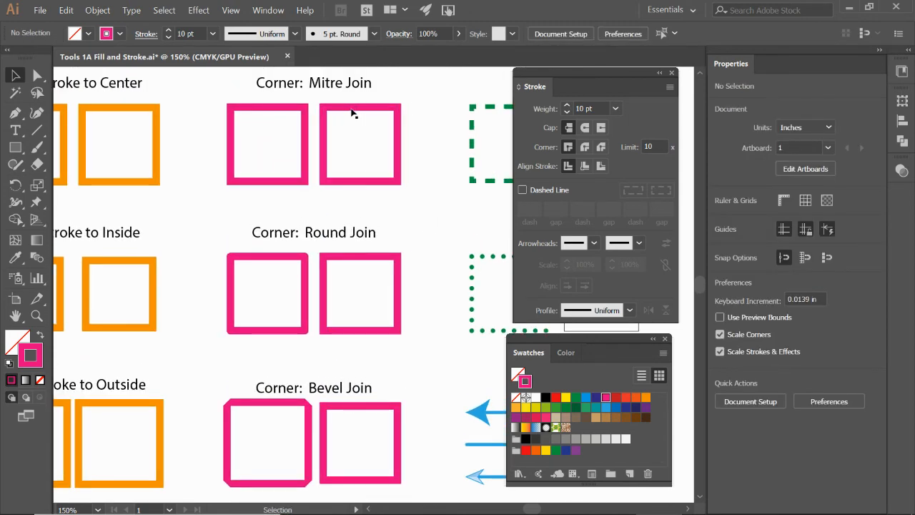
pyautogui.click(360, 142)
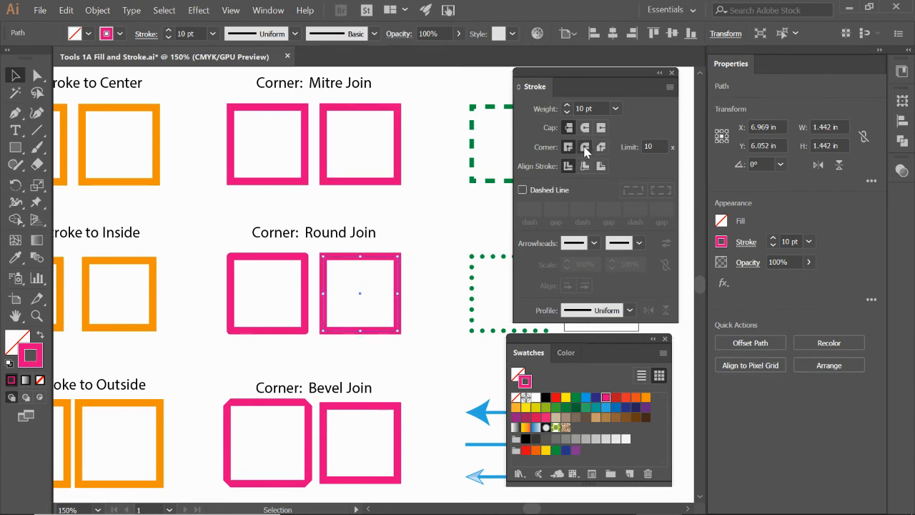
pyautogui.click(601, 146)
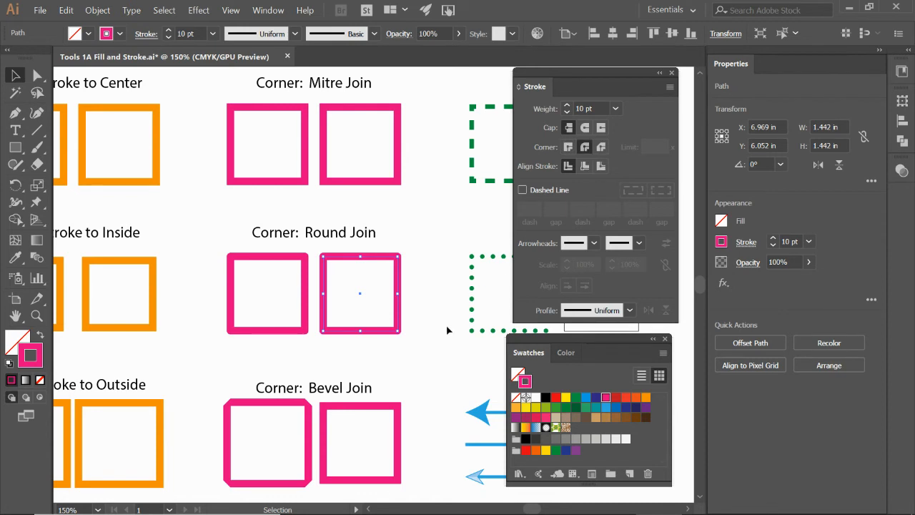
pyautogui.click(360, 442)
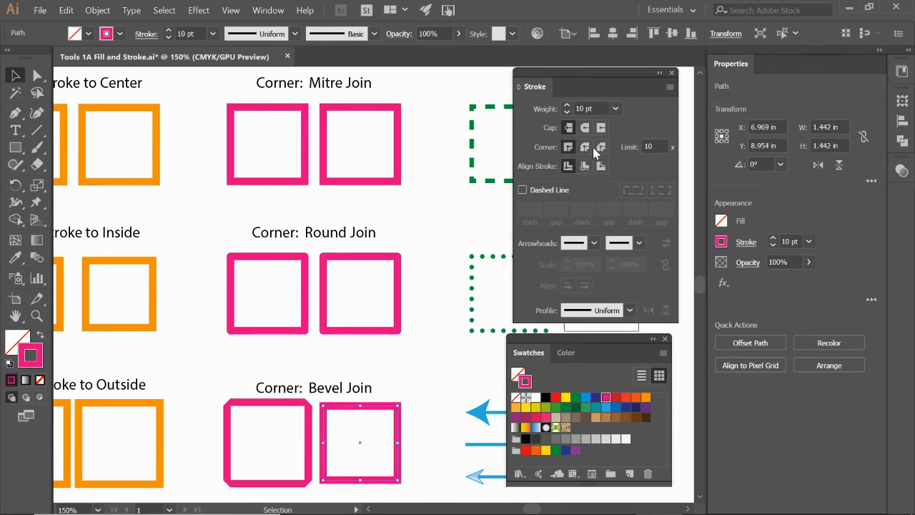
pyautogui.moveTo(601, 147)
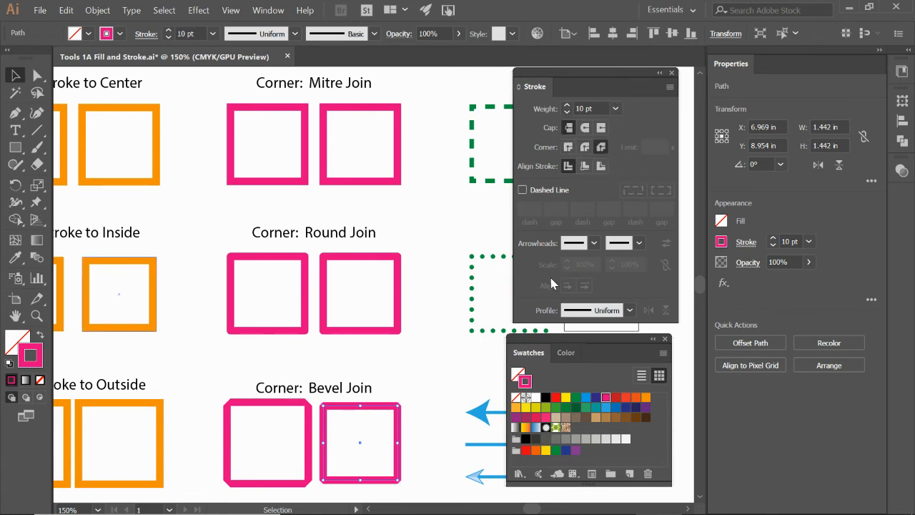
pyautogui.click(601, 166)
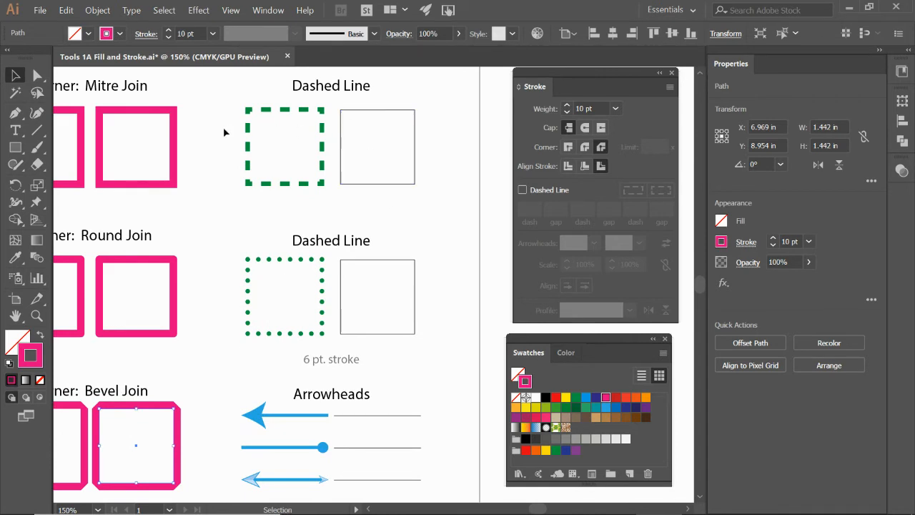
# Give the empty dashed-example square a green 6 pt dashed outline aligned to corners.
pyautogui.click(377, 146)
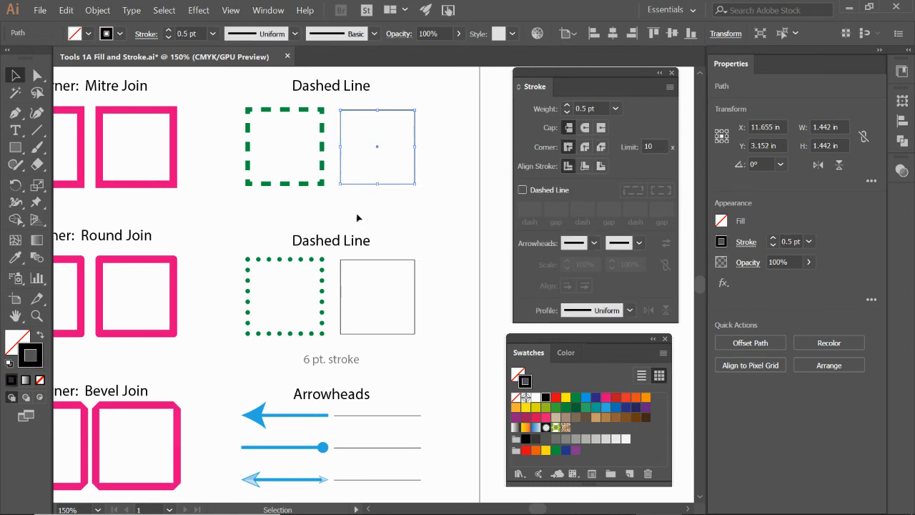
pyautogui.moveTo(332, 356)
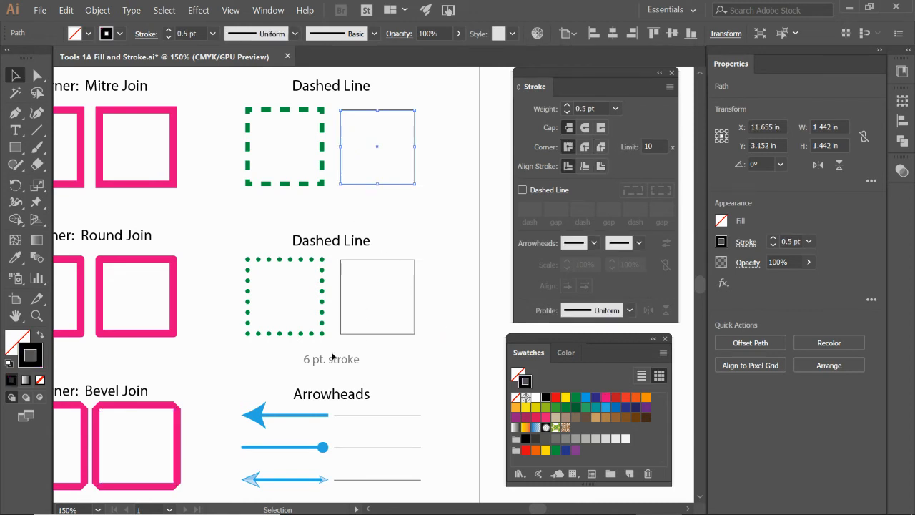
pyautogui.click(613, 108)
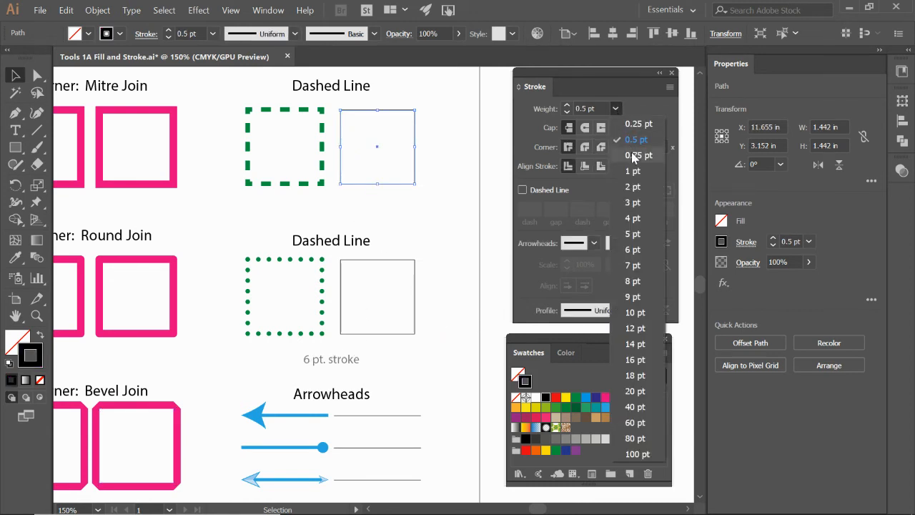
pyautogui.click(633, 249)
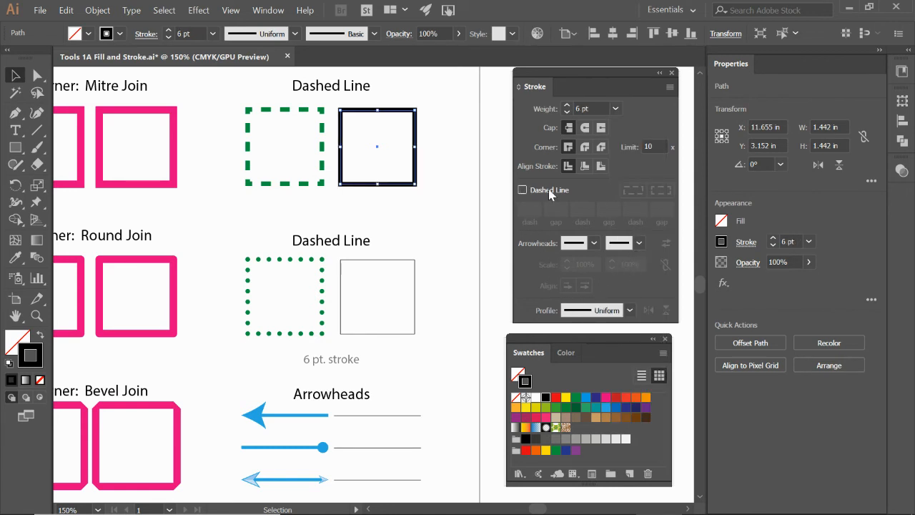
pyautogui.click(522, 189)
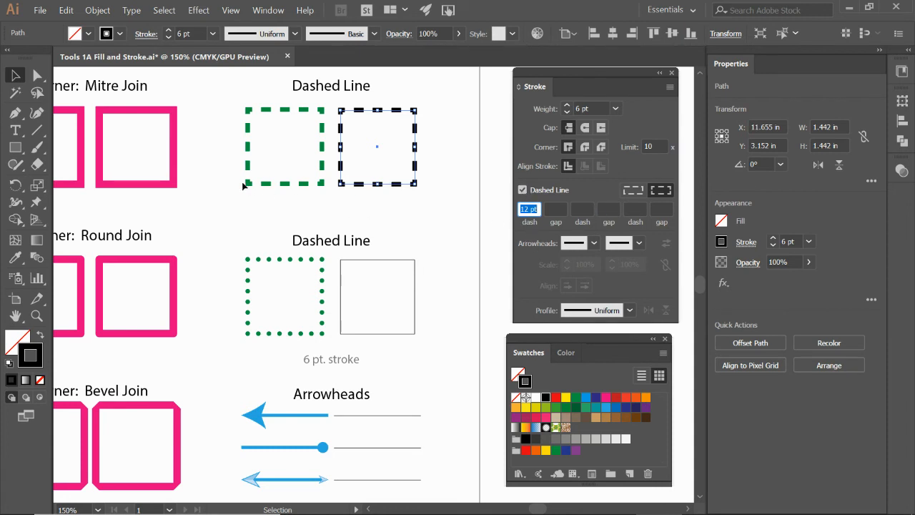
pyautogui.click(632, 190)
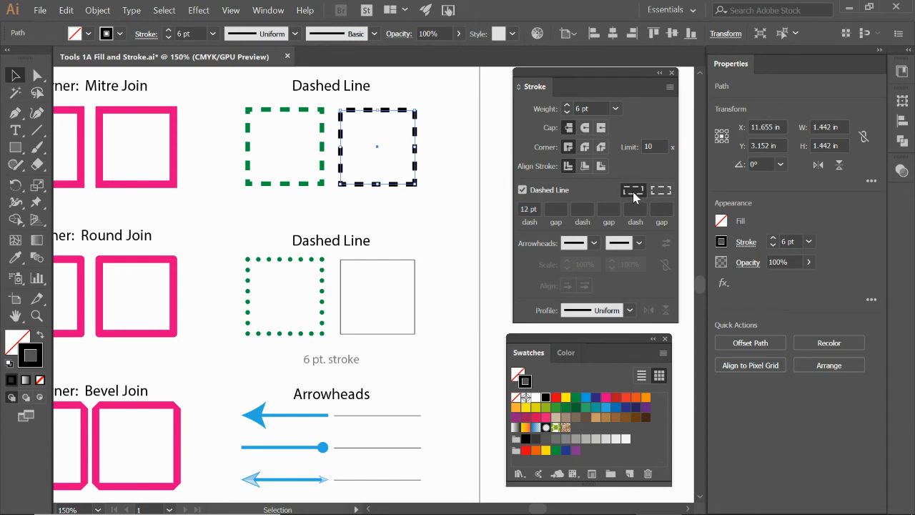
pyautogui.moveTo(633, 190)
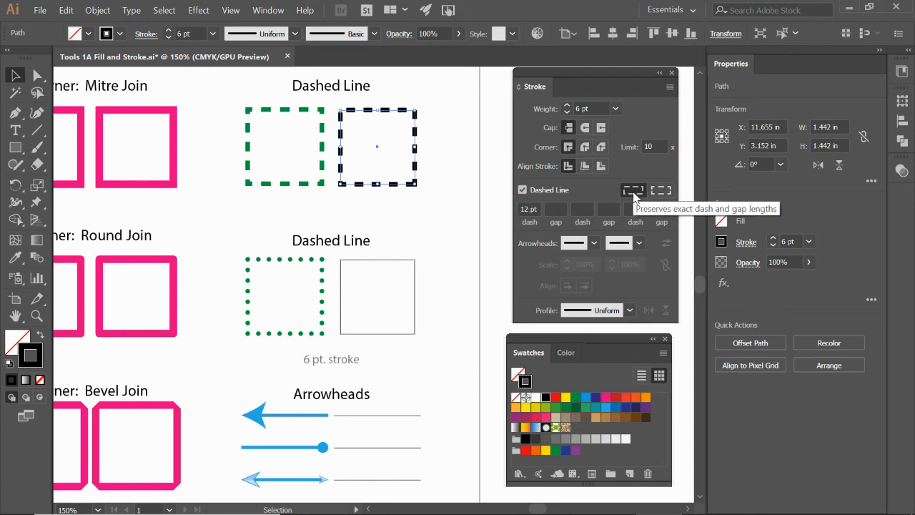
pyautogui.click(660, 190)
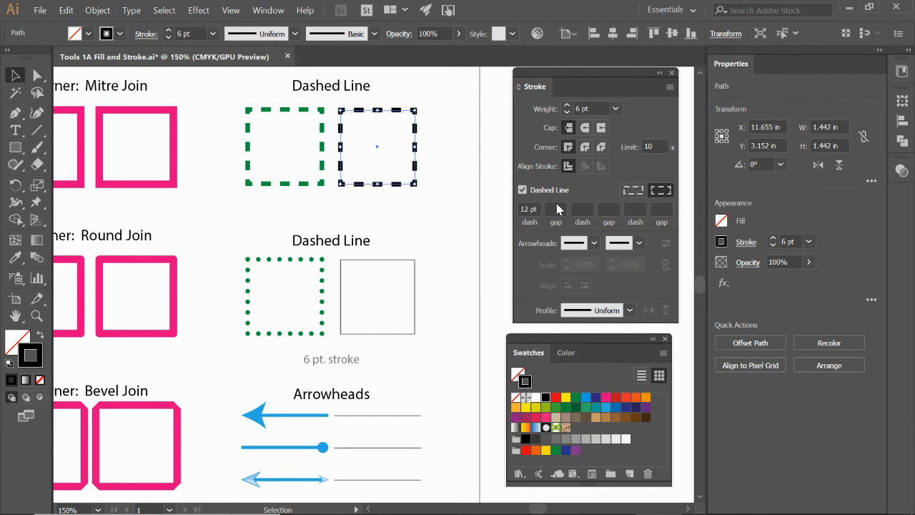
pyautogui.moveTo(529, 277)
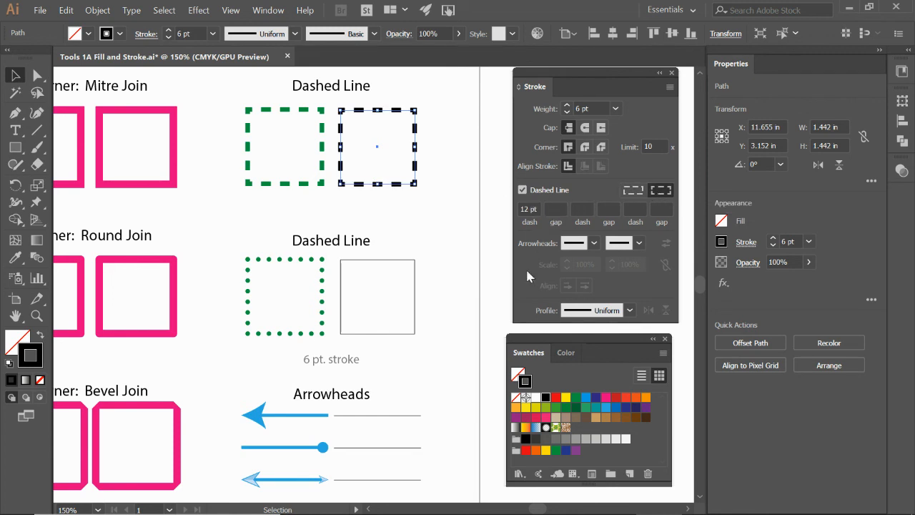
pyautogui.click(576, 398)
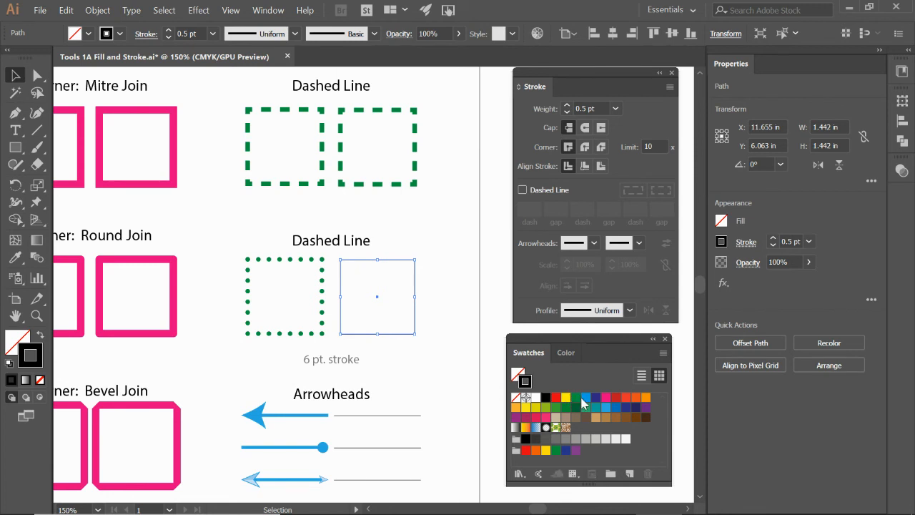
# Give the square beside the dotted example a green 6 pt dashed outline.
pyautogui.click(576, 398)
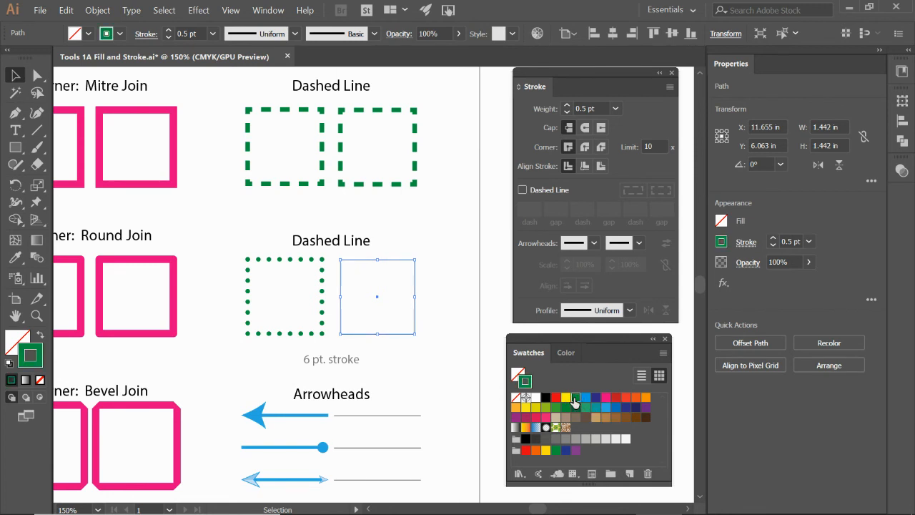
pyautogui.click(615, 108)
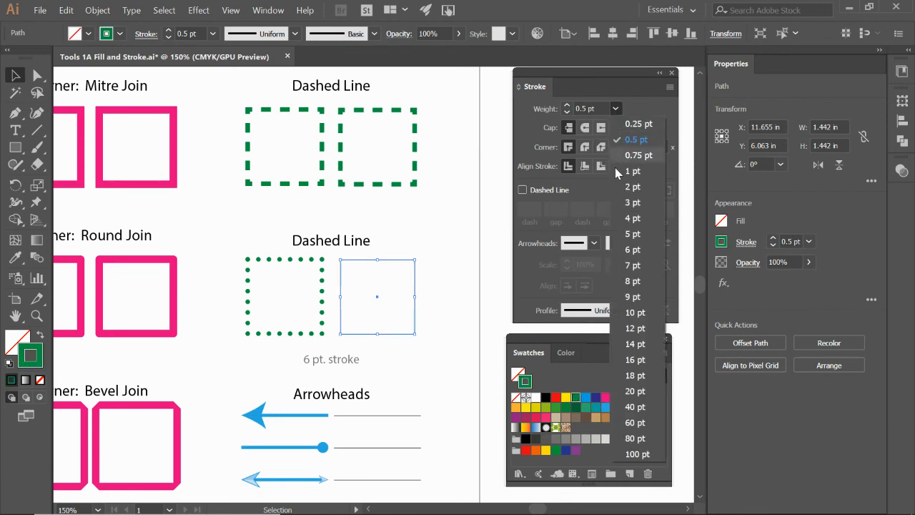
pyautogui.click(632, 248)
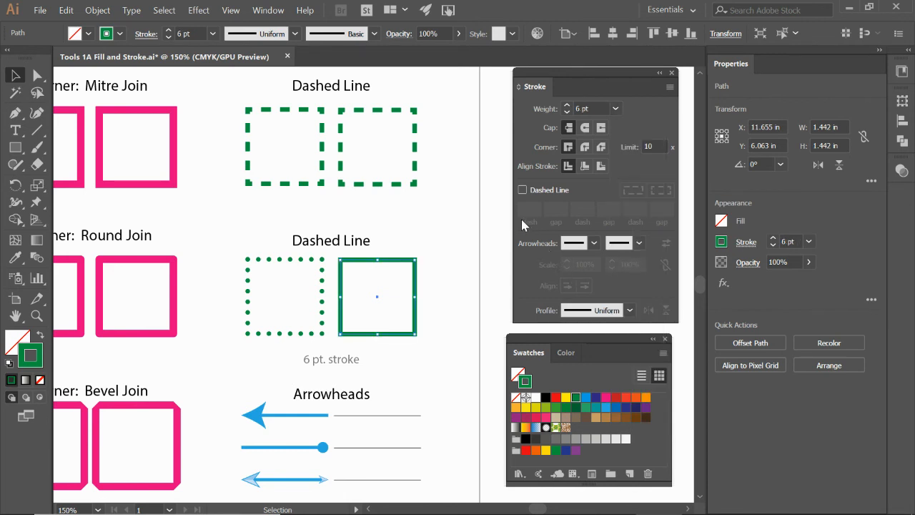
pyautogui.click(522, 189)
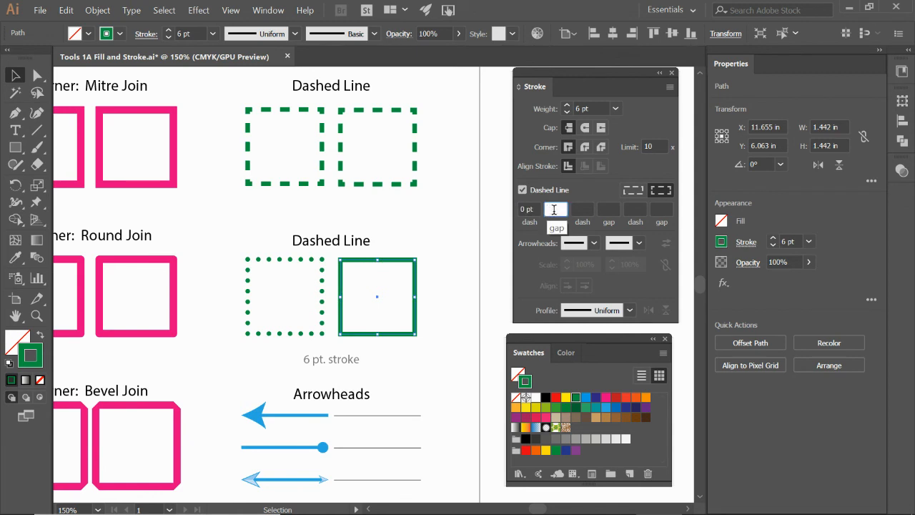
# Turn the dashes into round-capped dots with a 14 pt gap.
pyautogui.write('15 pt')
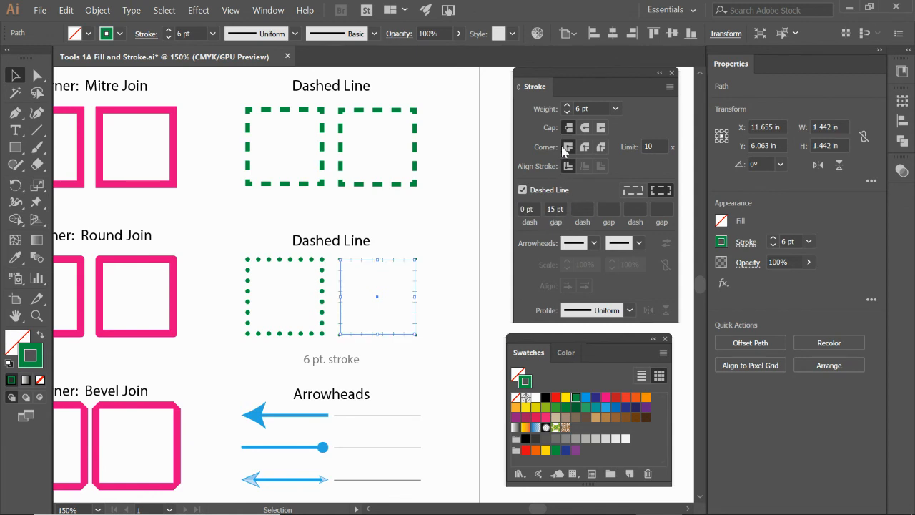
pyautogui.moveTo(584, 127)
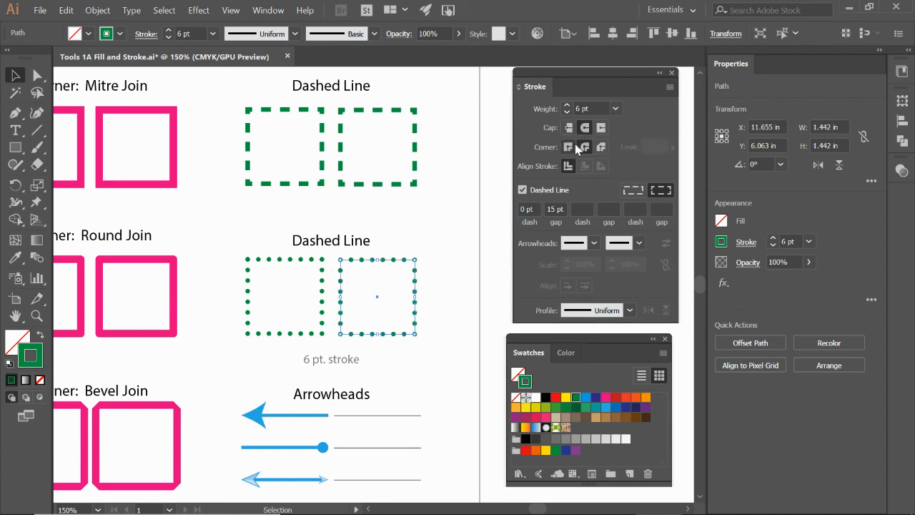
pyautogui.click(585, 128)
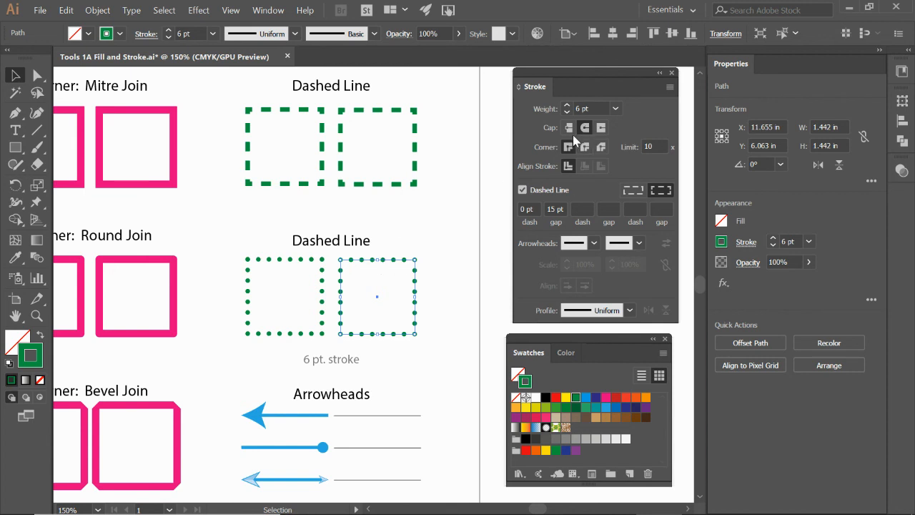
pyautogui.moveTo(554, 134)
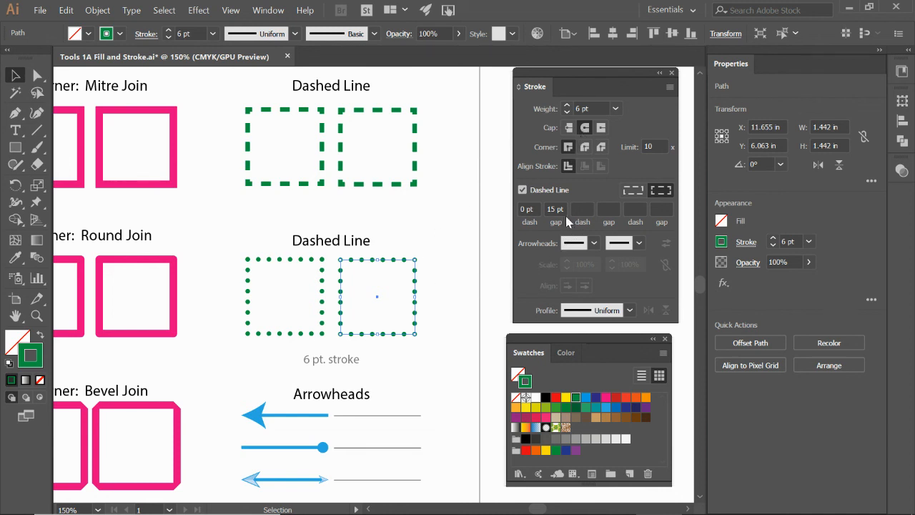
pyautogui.doubleClick(555, 209)
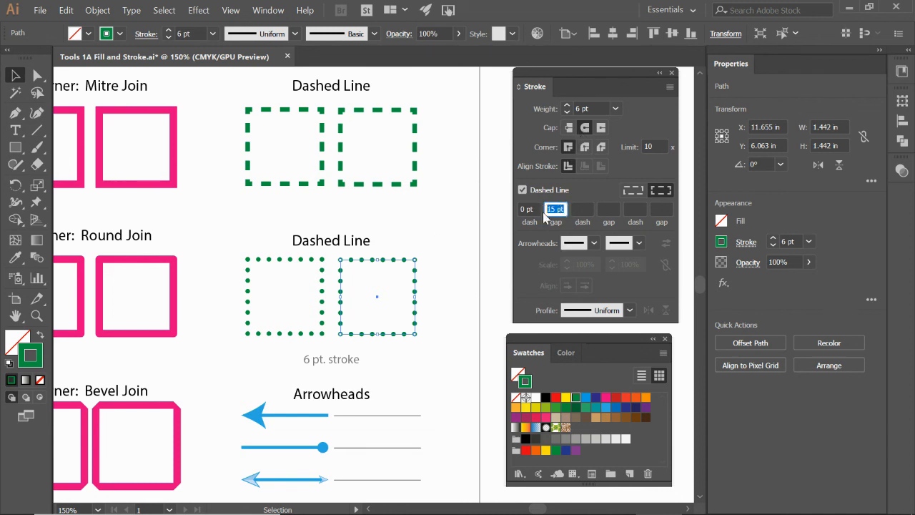
pyautogui.write('12 pt')
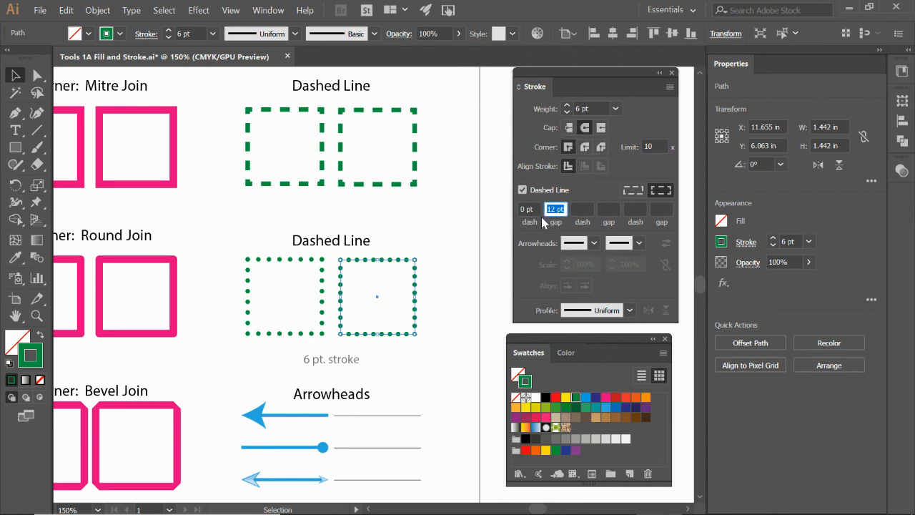
pyautogui.write('14 pt')
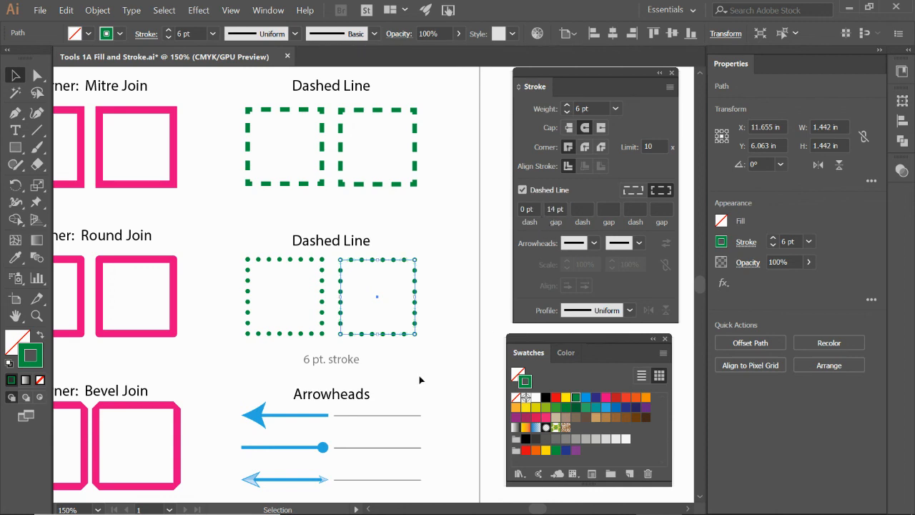
pyautogui.scroll(-3)
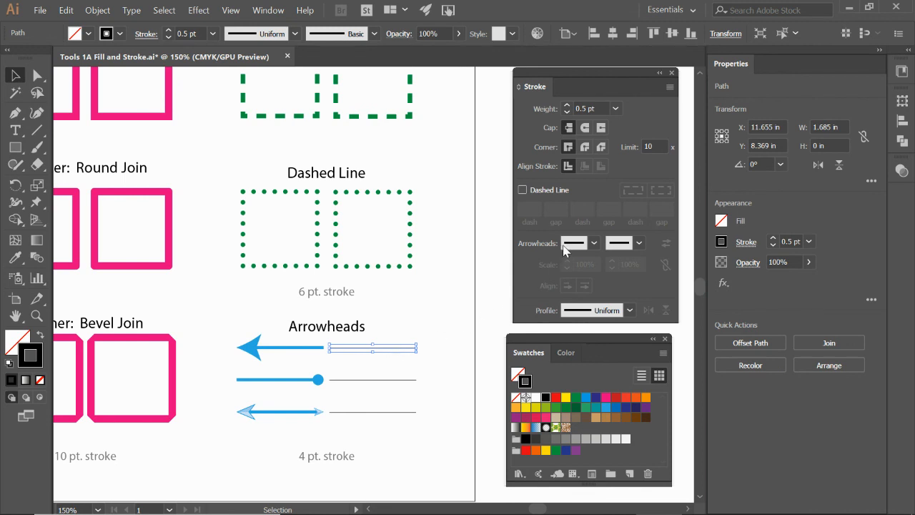
pyautogui.click(594, 242)
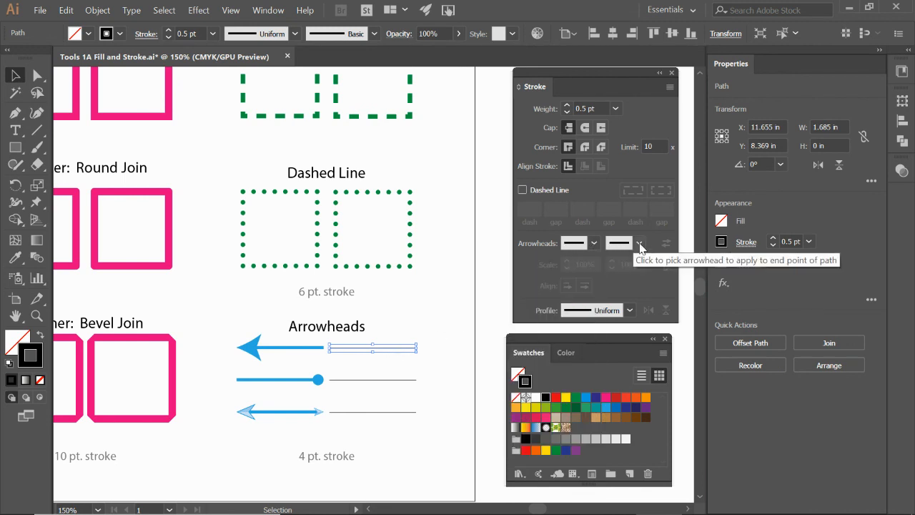
pyautogui.click(638, 243)
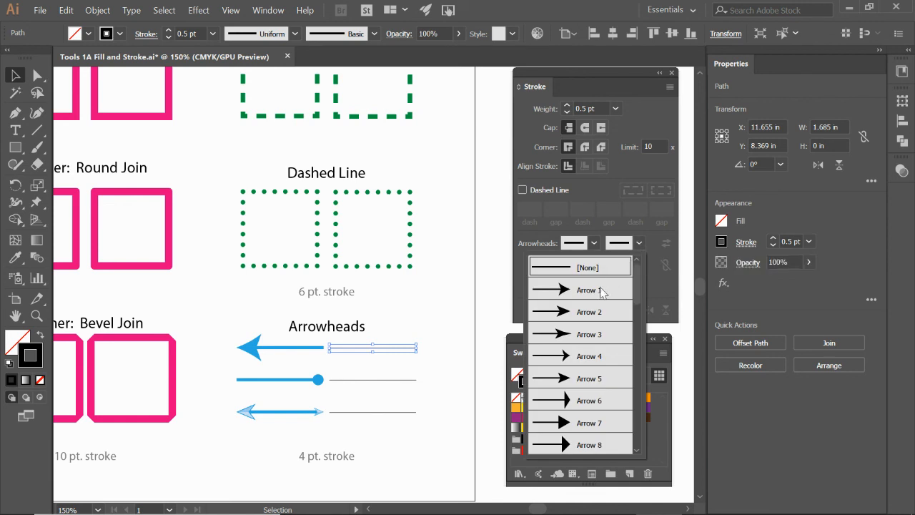
pyautogui.scroll(-3)
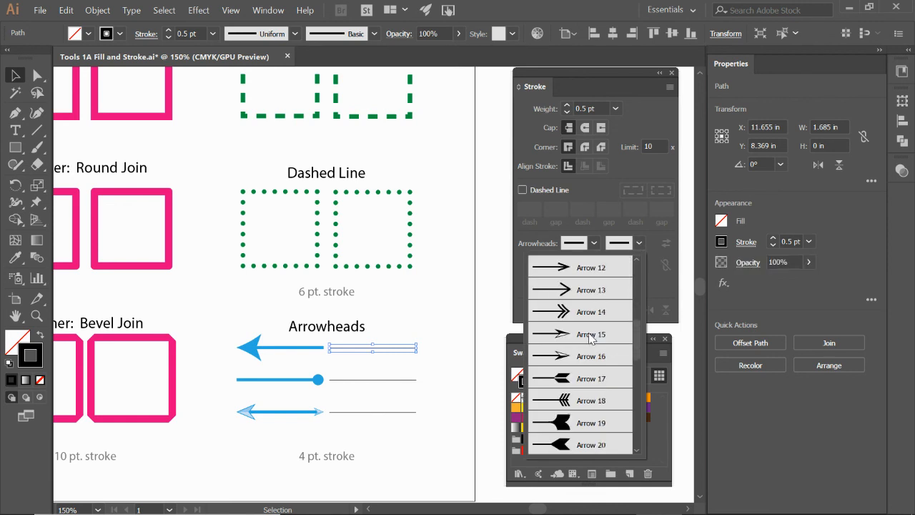
pyautogui.scroll(-3)
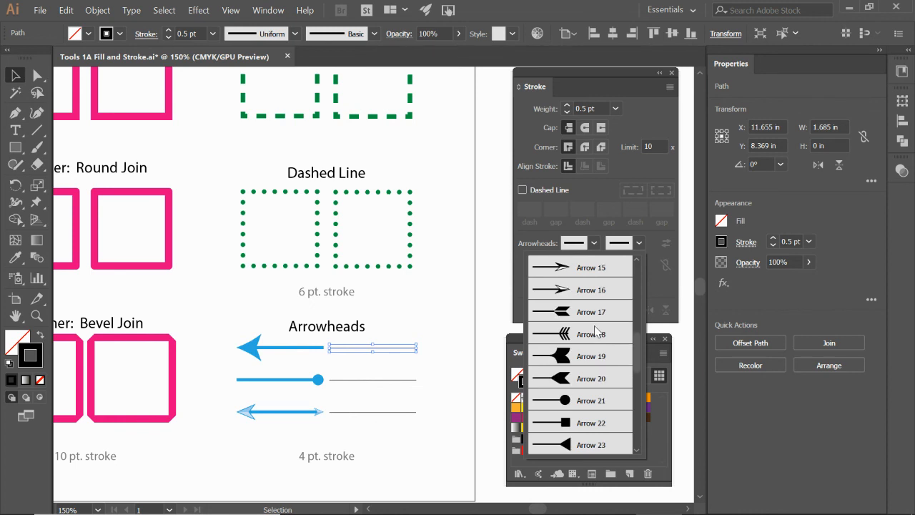
pyautogui.scroll(-3)
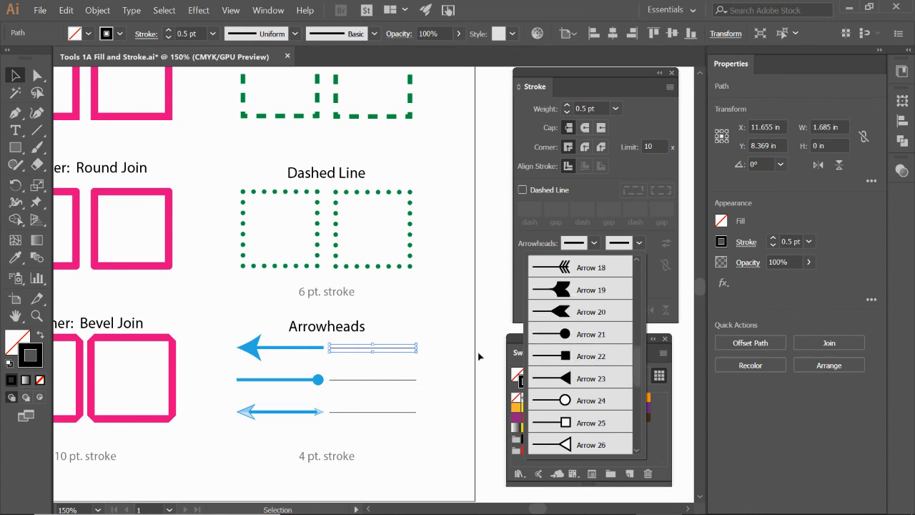
pyautogui.moveTo(249, 418)
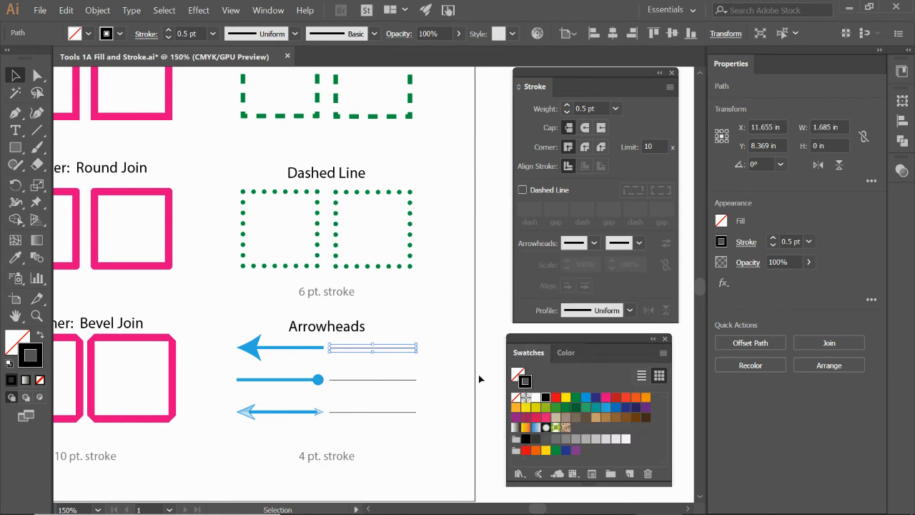
pyautogui.moveTo(599, 243)
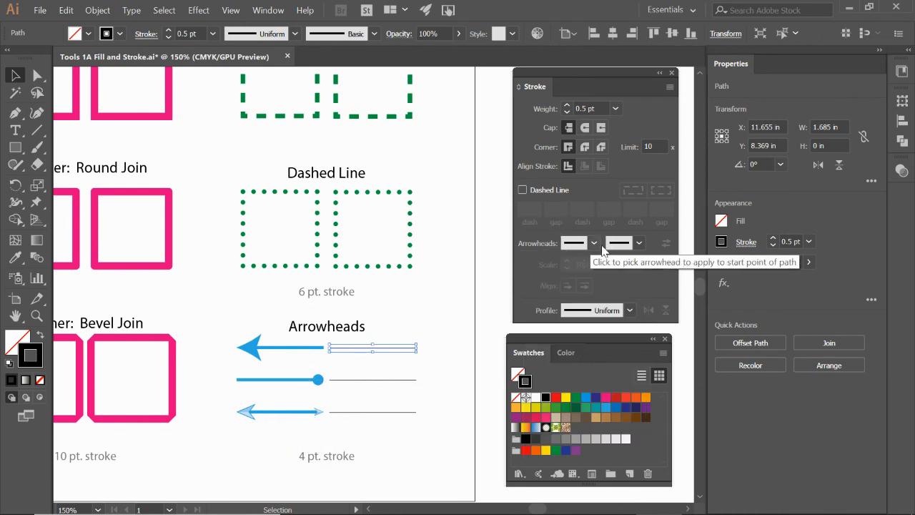
pyautogui.moveTo(616, 243)
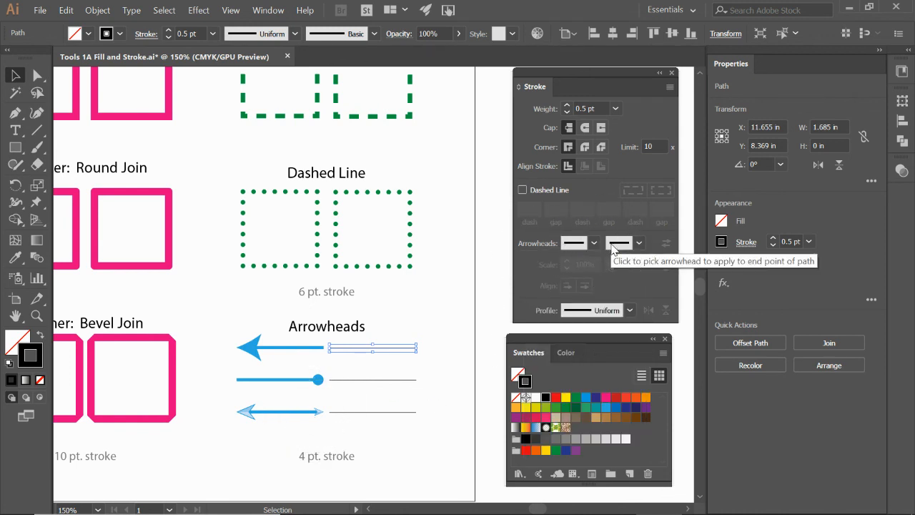